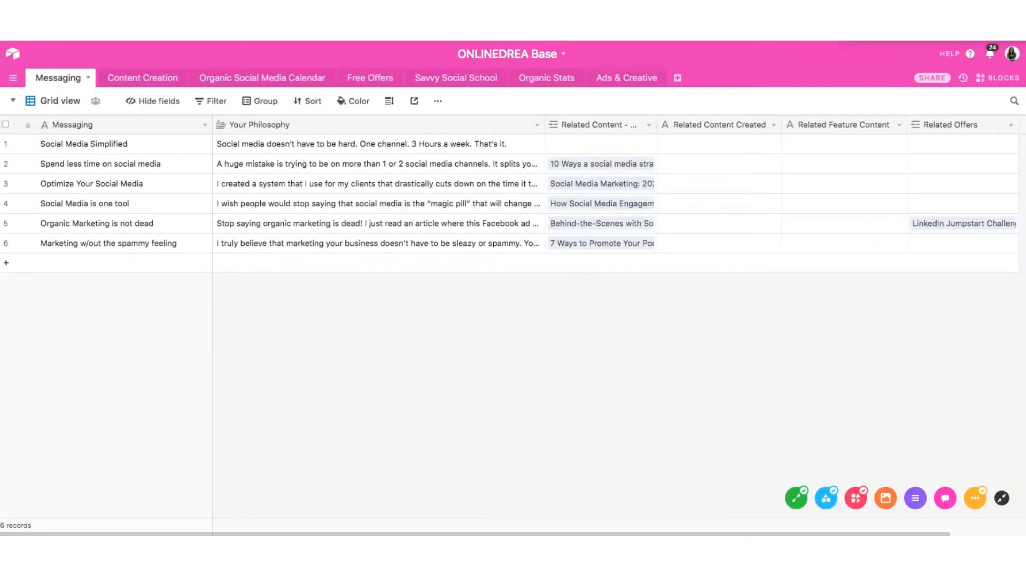
mouse_move(330, 215)
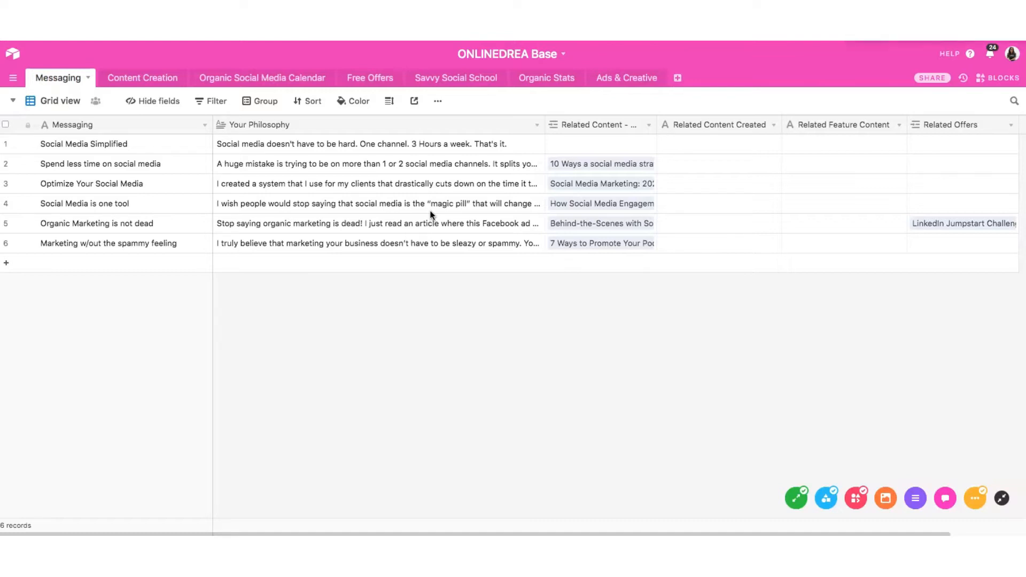
mouse_move(186, 141)
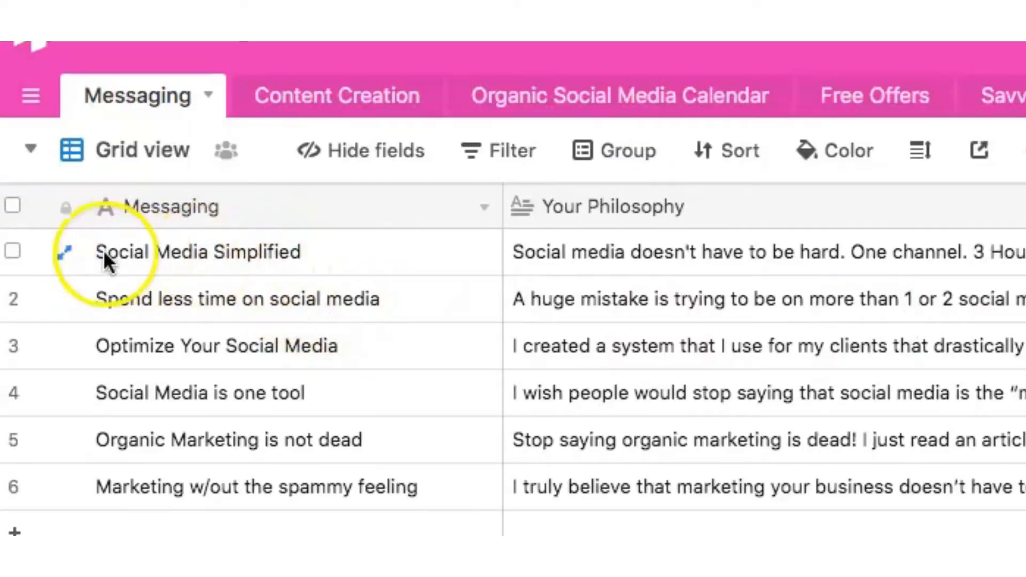
Step: View the Social Media Simplified record in full, then move to the Content Creation table
click(65, 252)
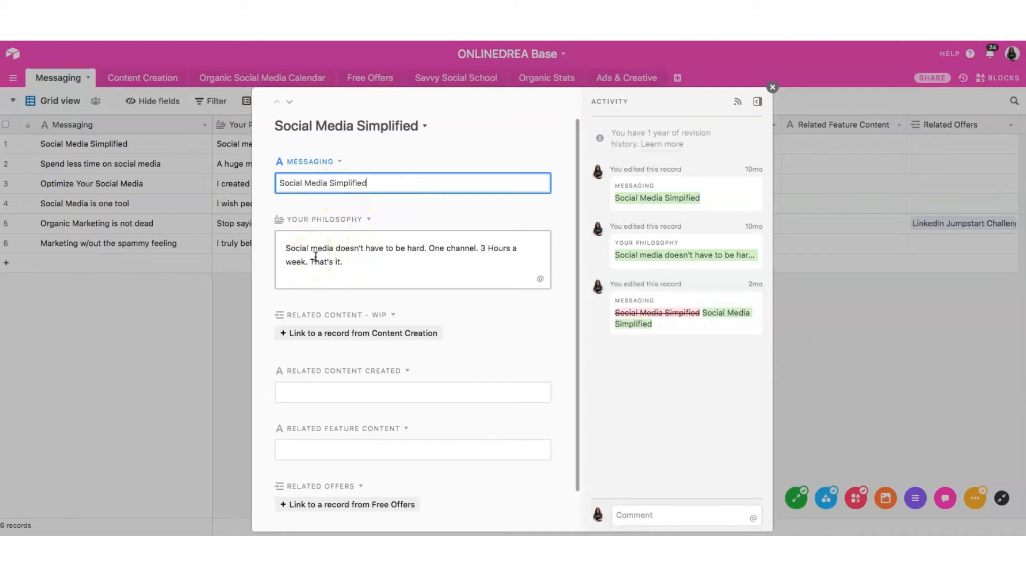
mouse_move(406, 255)
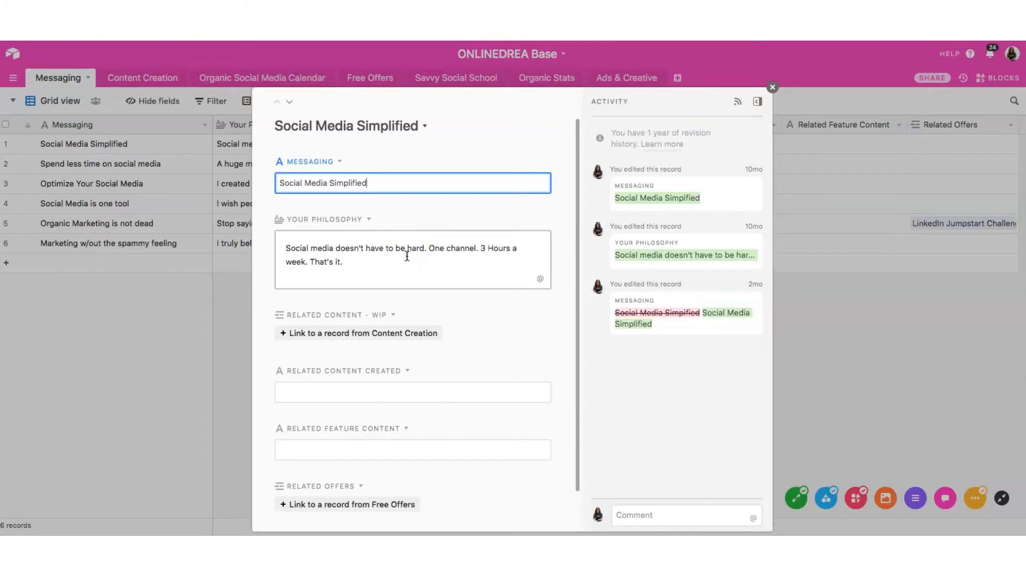
mouse_move(772, 88)
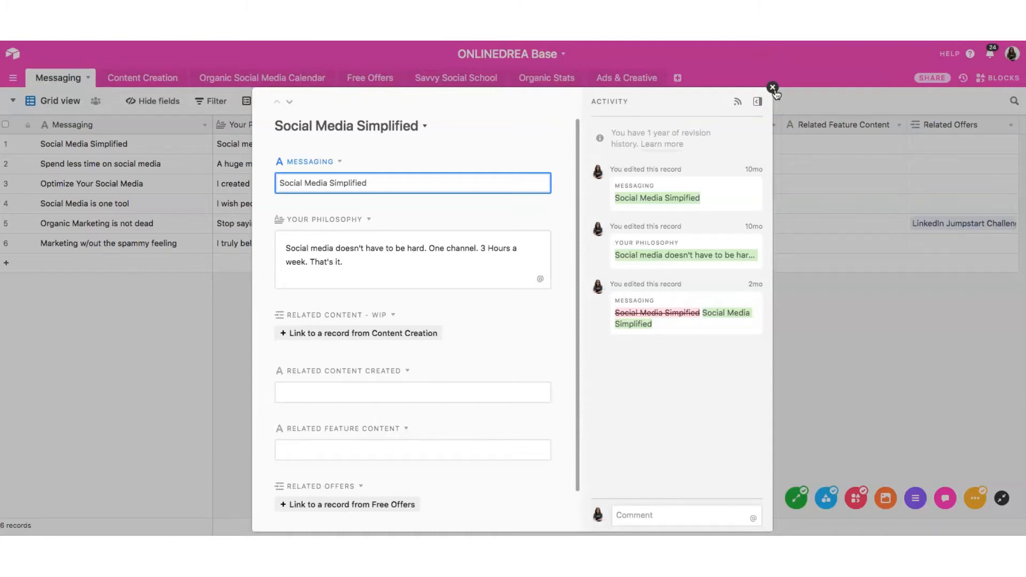
click(772, 87)
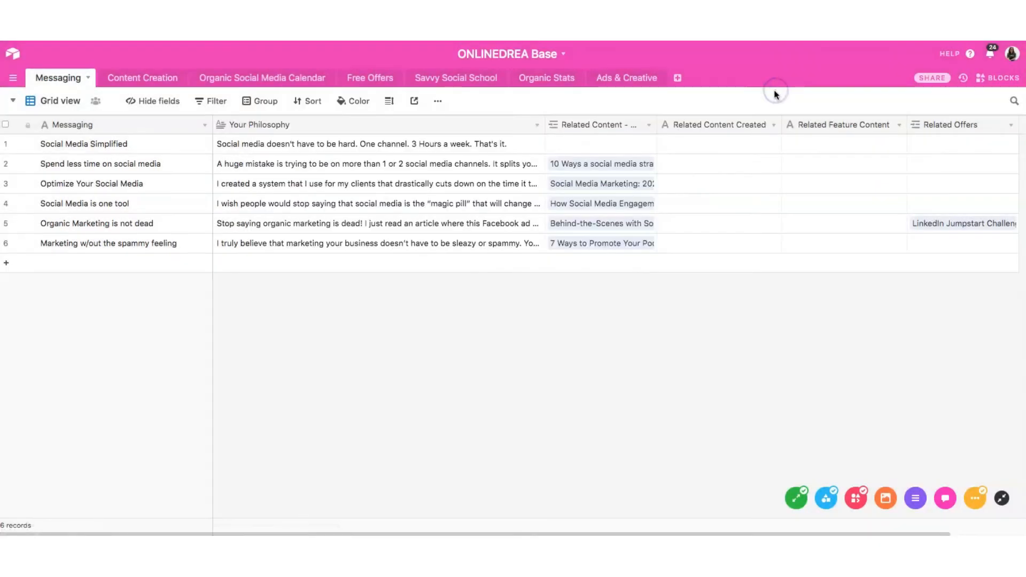
click(142, 78)
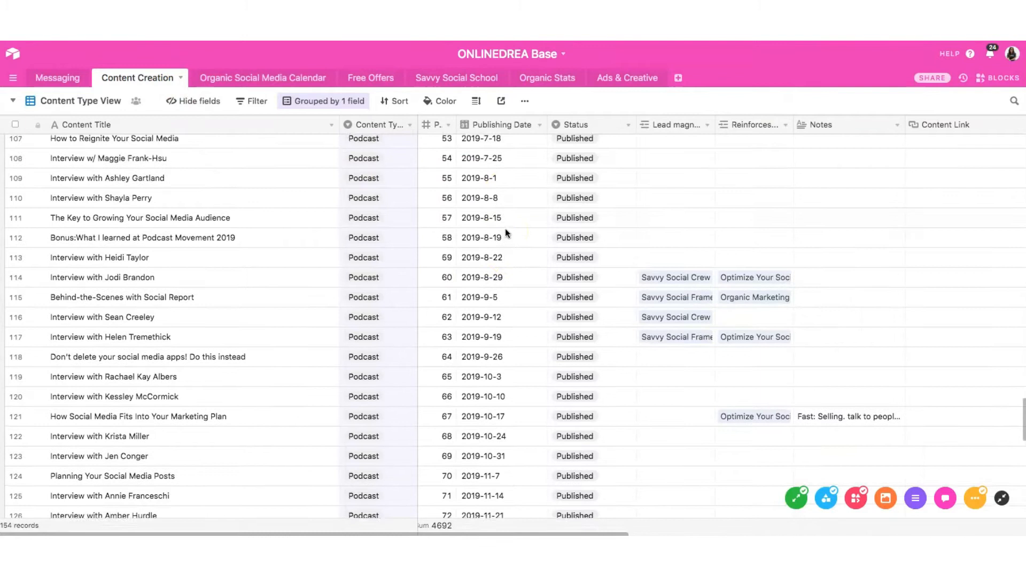
scroll(up, 3)
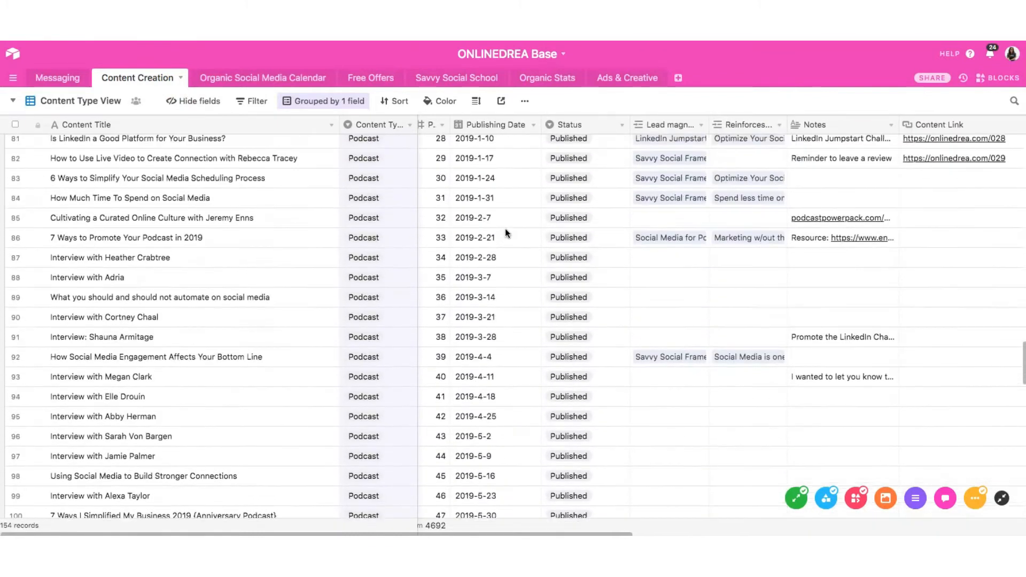
scroll(up, 3)
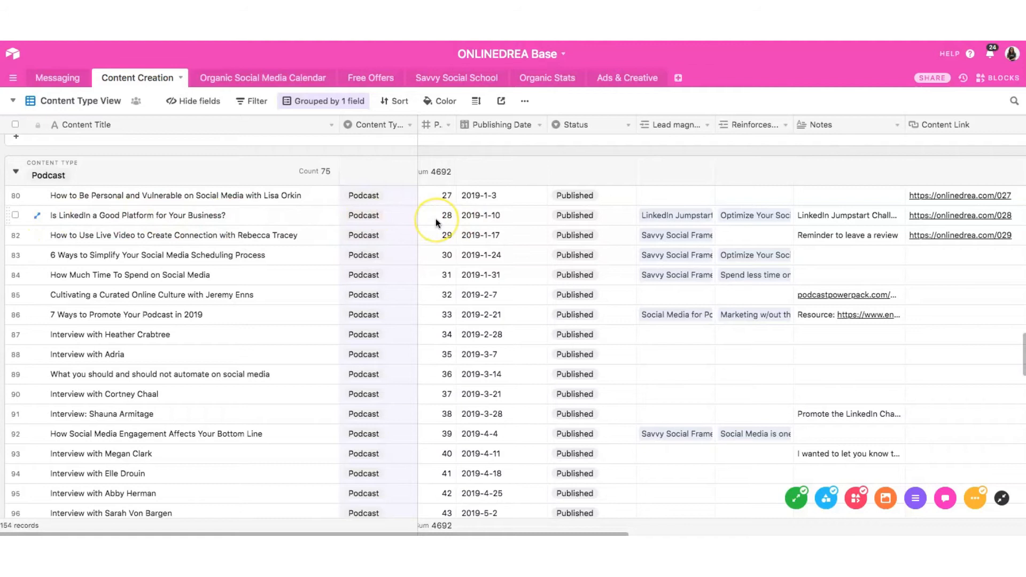
Step: Preview the 'Optimize Your Social Media' messaging record linked to the LinkedIn podcast episode
click(500, 215)
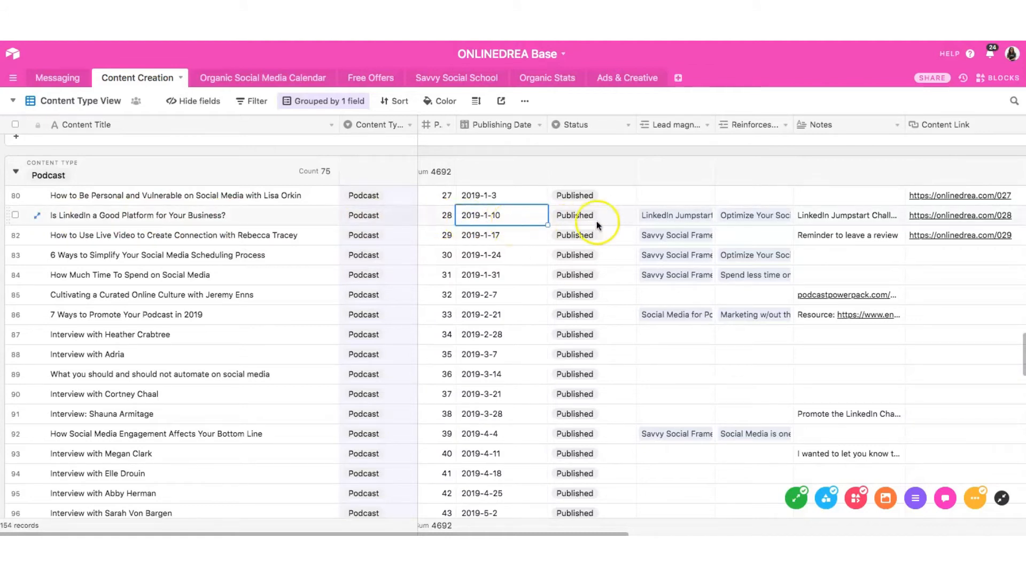
click(591, 215)
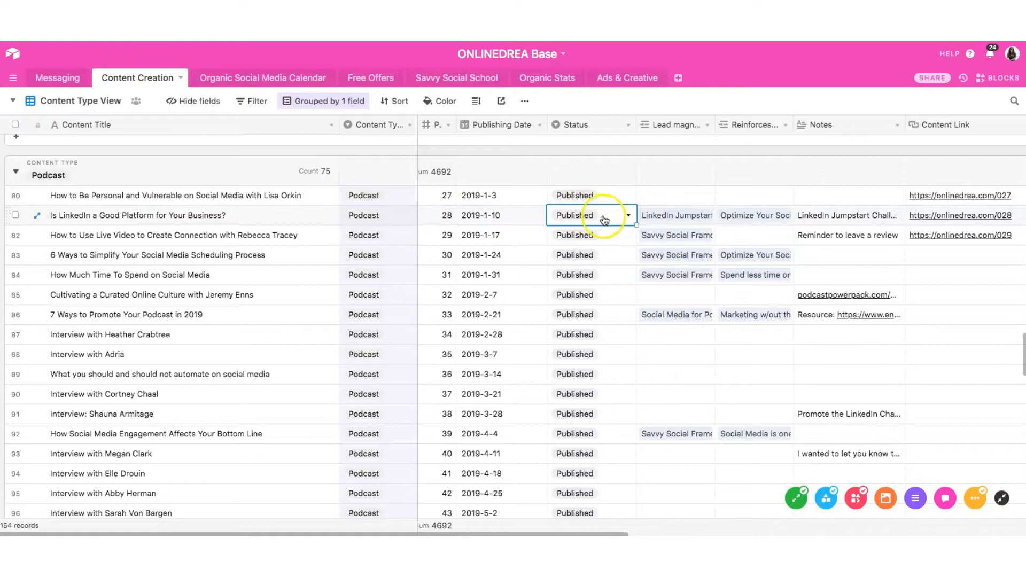
mouse_move(754, 217)
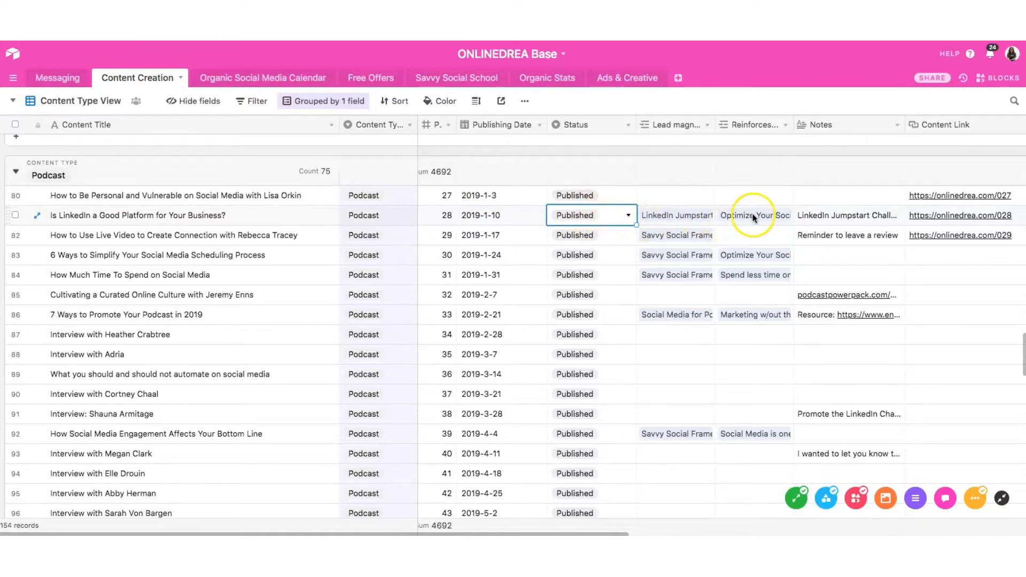
click(753, 214)
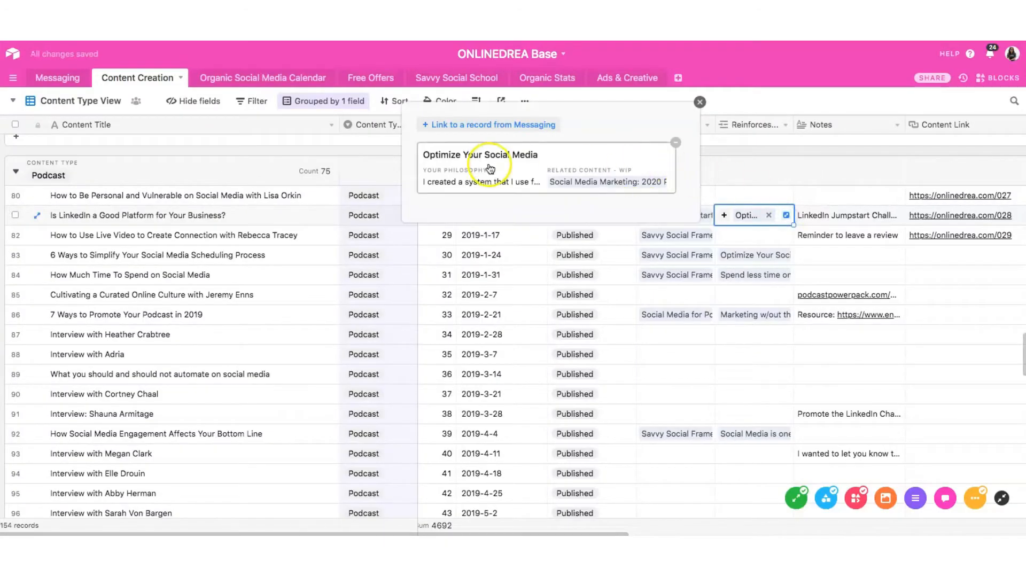
mouse_move(477, 188)
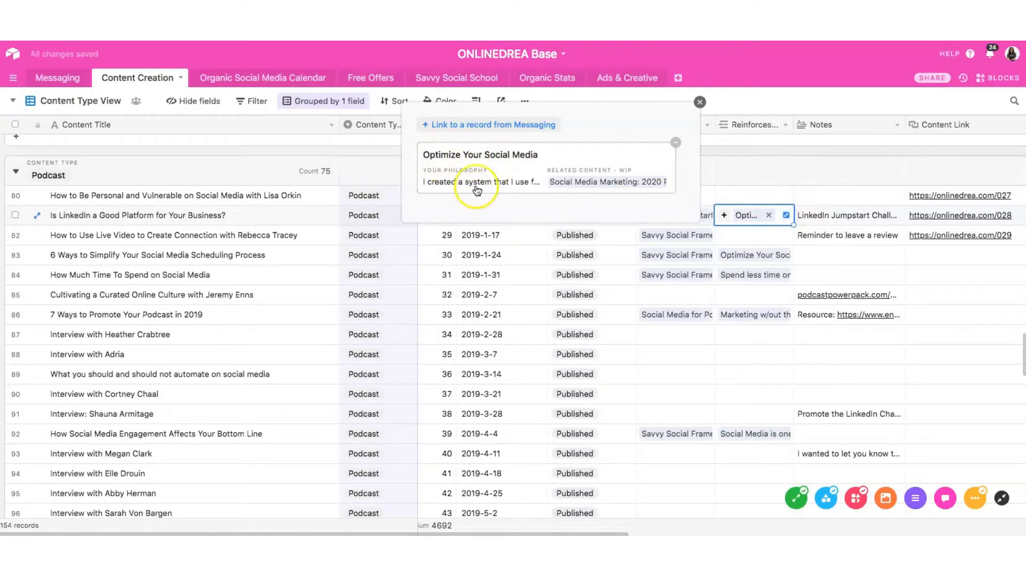
mouse_move(605, 175)
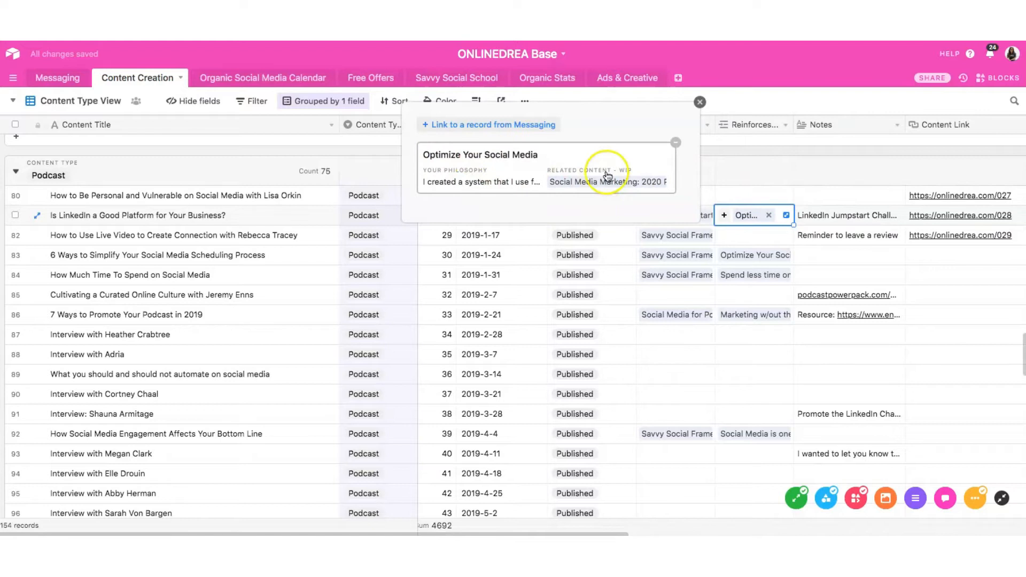
click(699, 102)
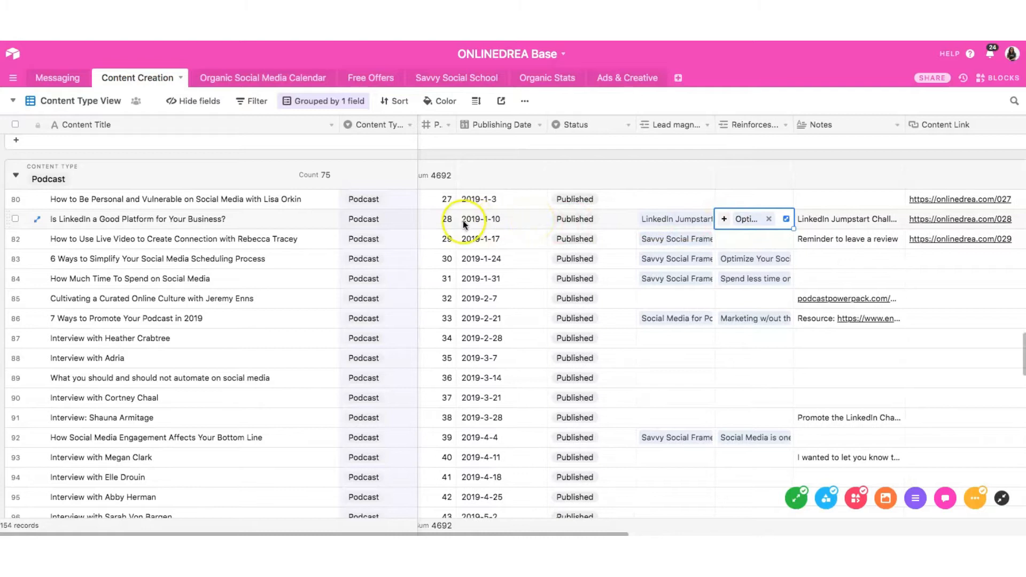
mouse_move(463, 225)
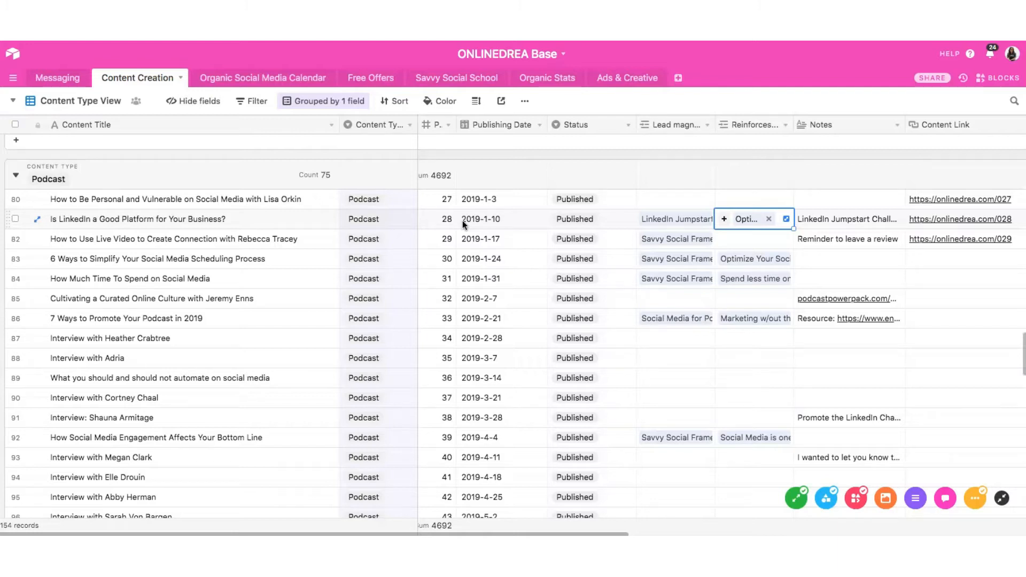
mouse_move(325, 243)
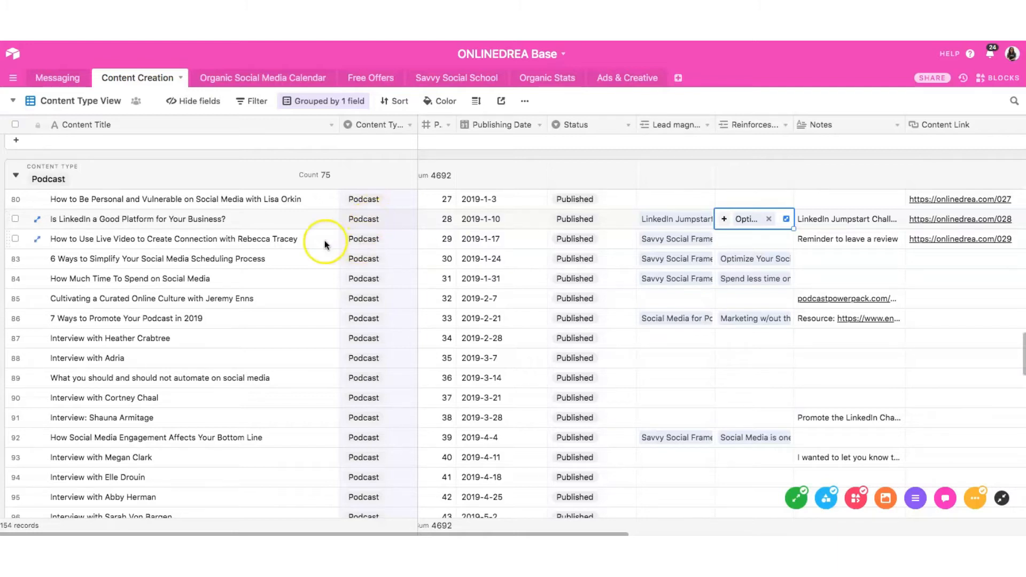
click(81, 100)
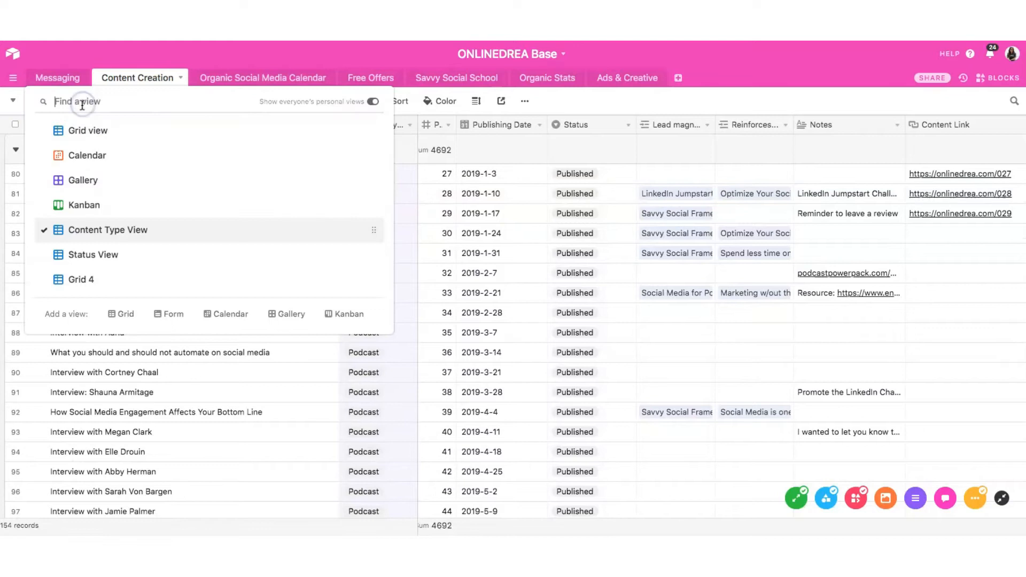
mouse_move(85, 155)
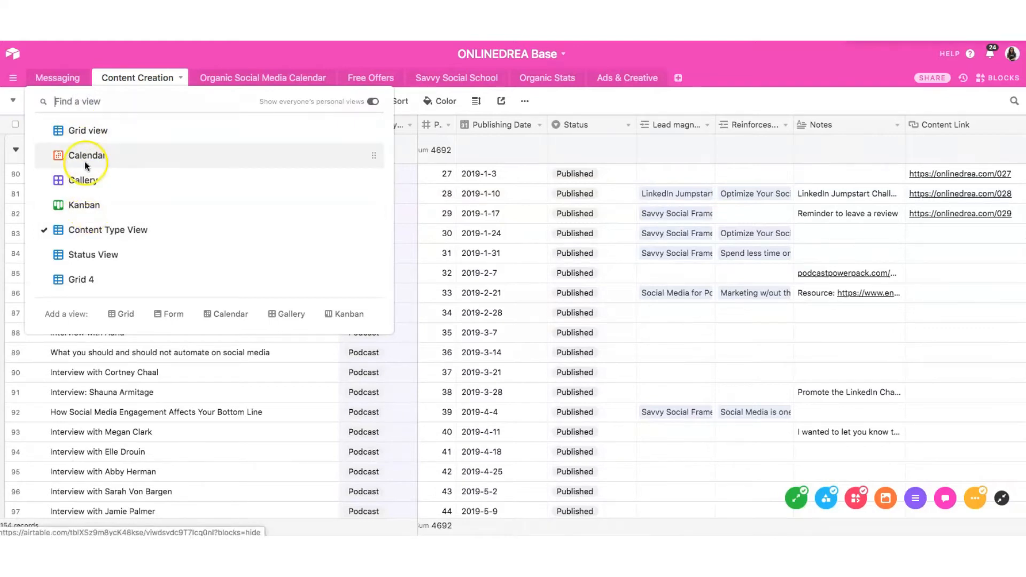
click(85, 155)
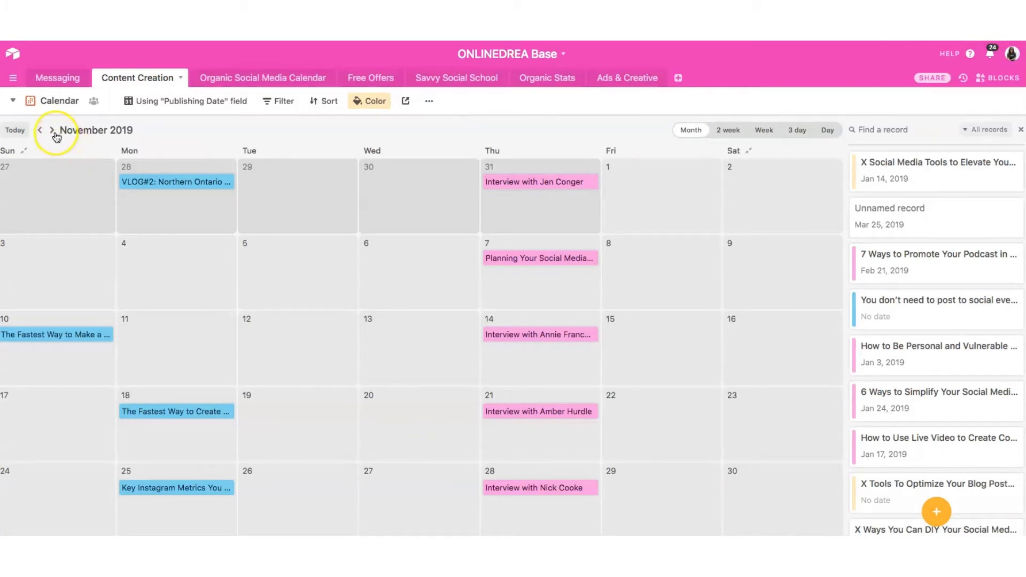
click(51, 130)
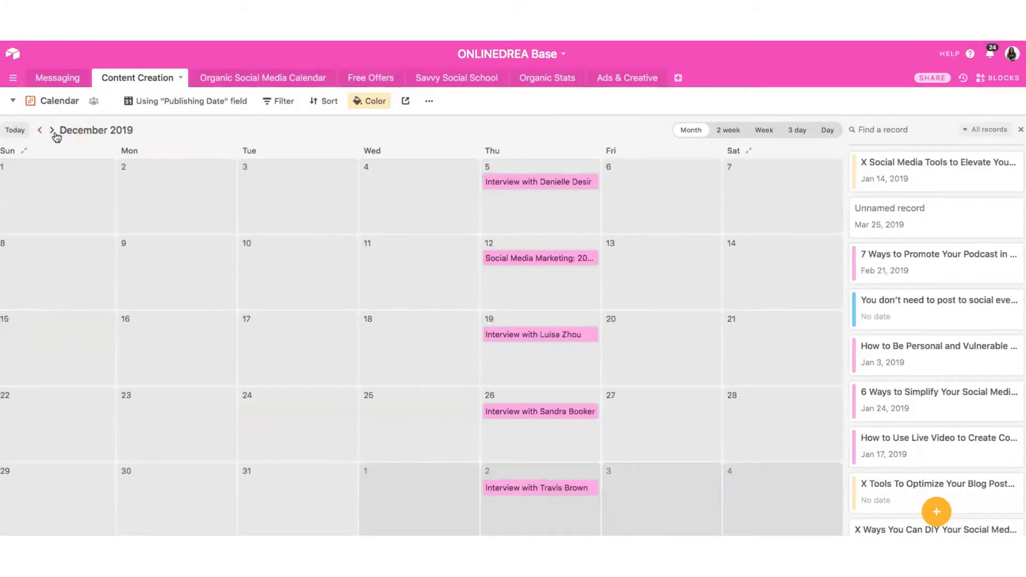
click(51, 130)
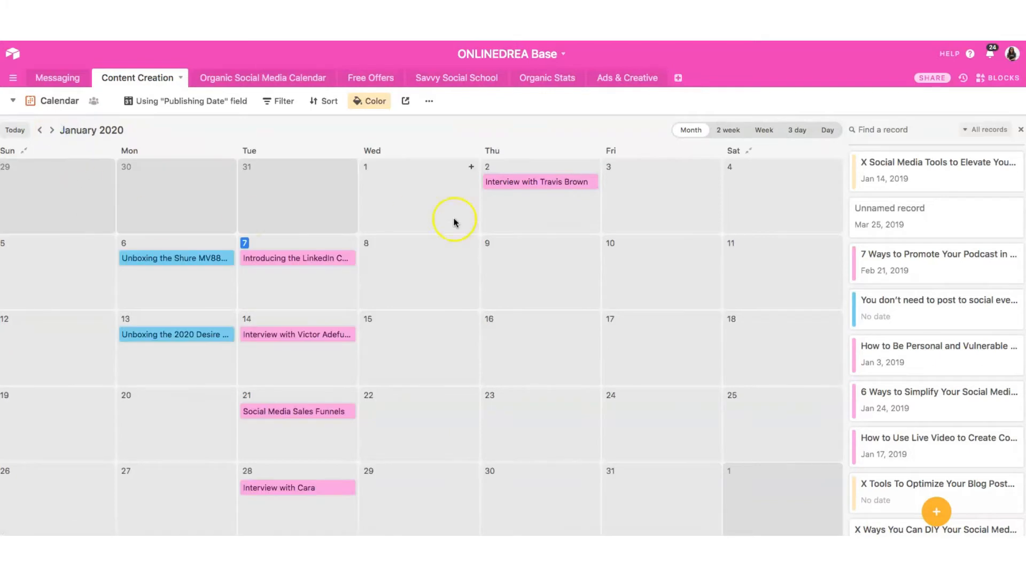
mouse_move(477, 240)
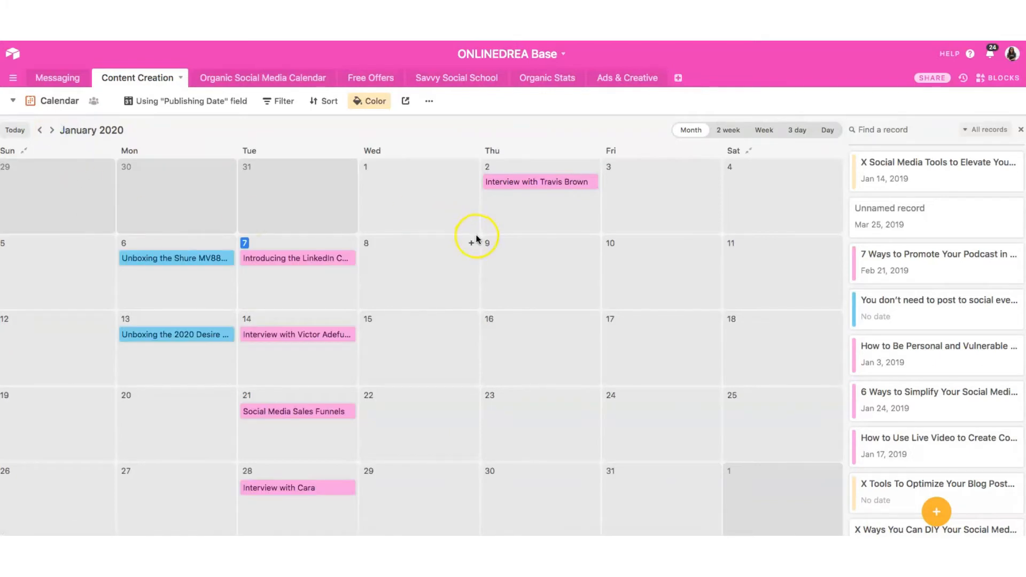
mouse_move(547, 182)
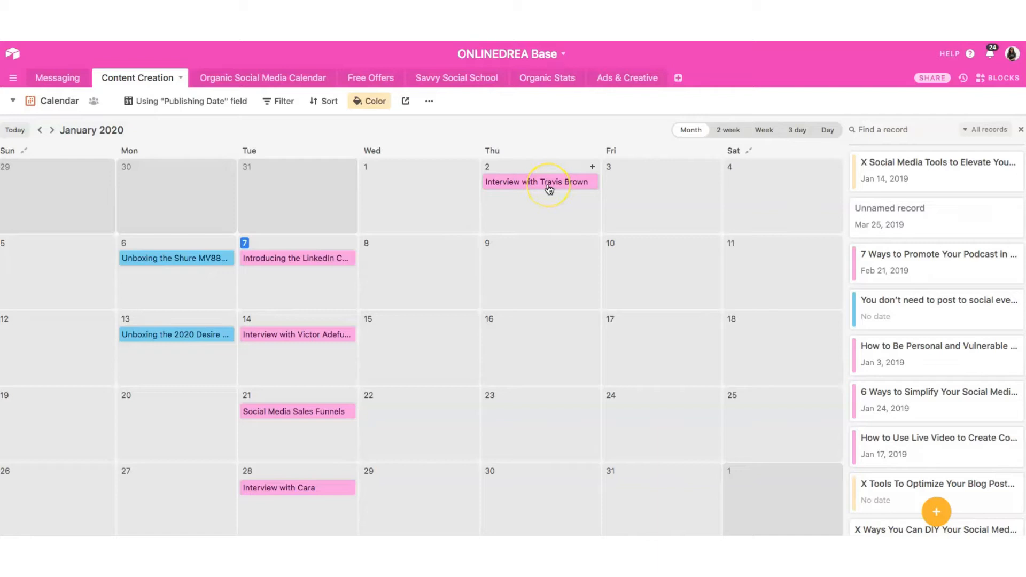
mouse_move(78, 139)
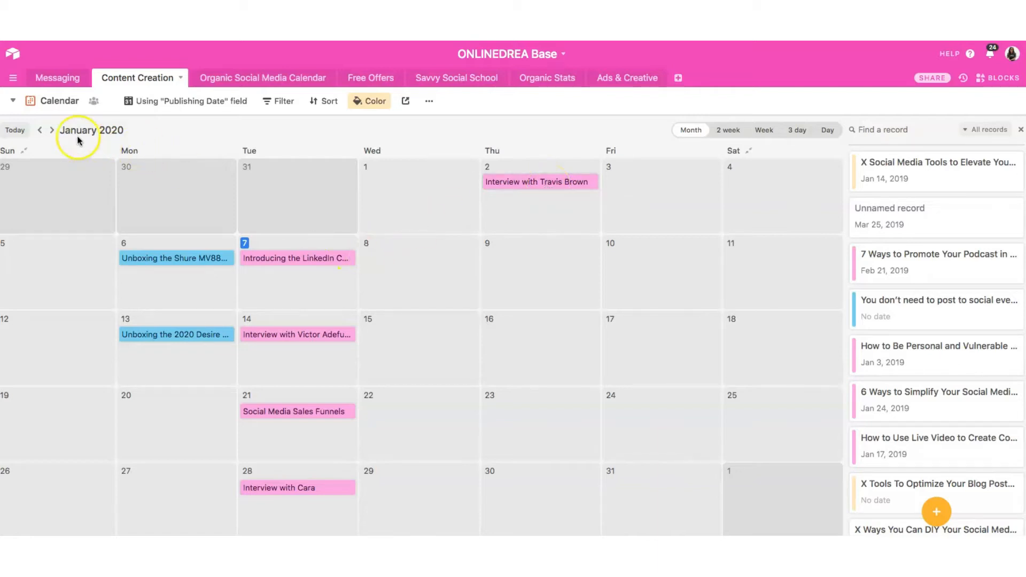
click(51, 130)
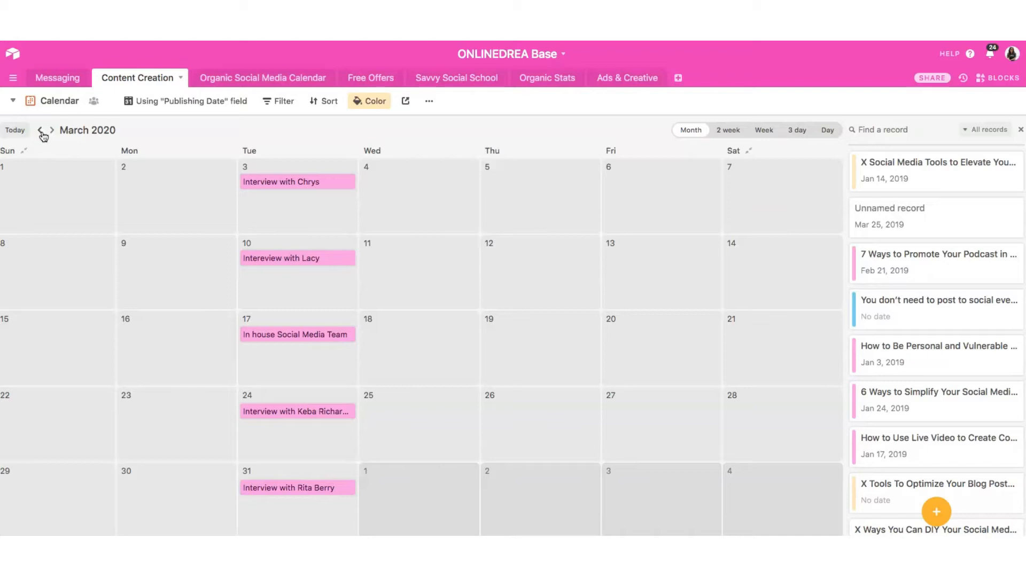
click(40, 131)
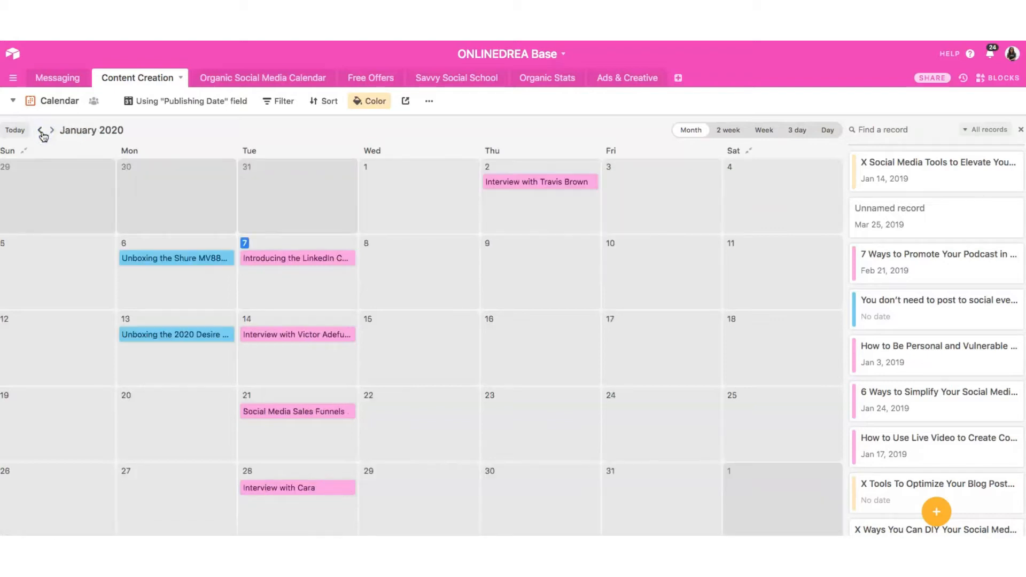
click(58, 101)
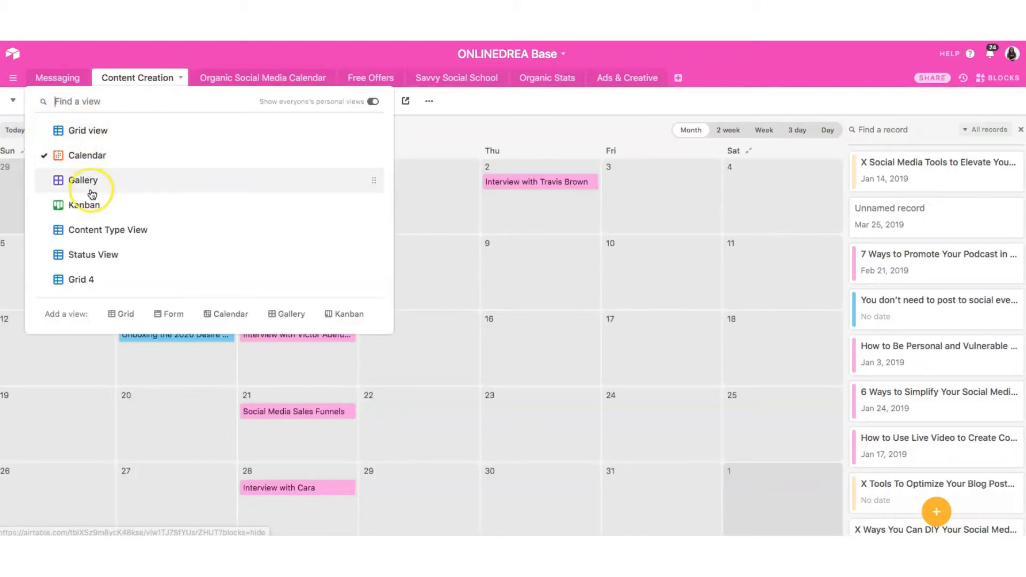
mouse_move(468, 138)
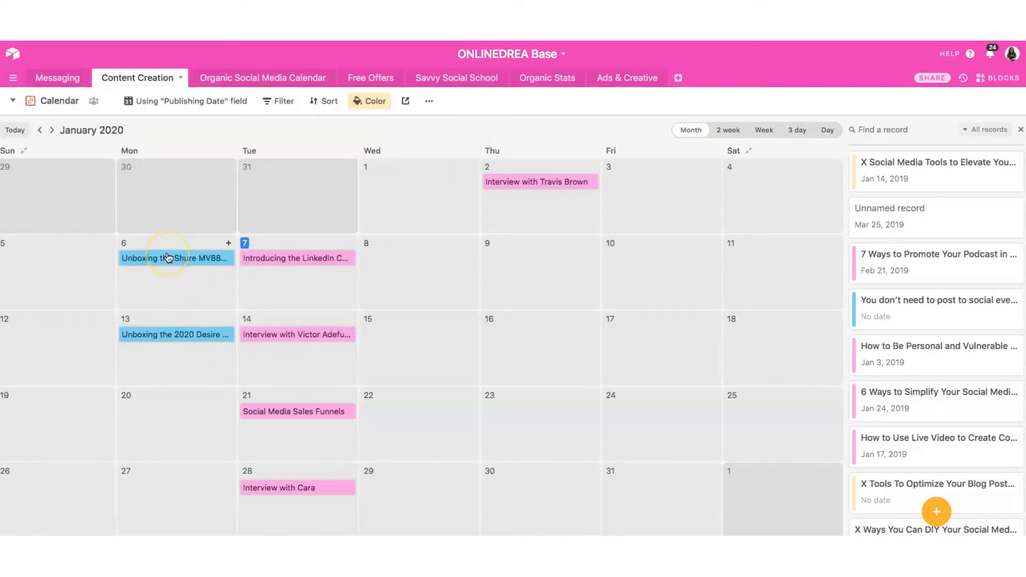
mouse_move(170, 258)
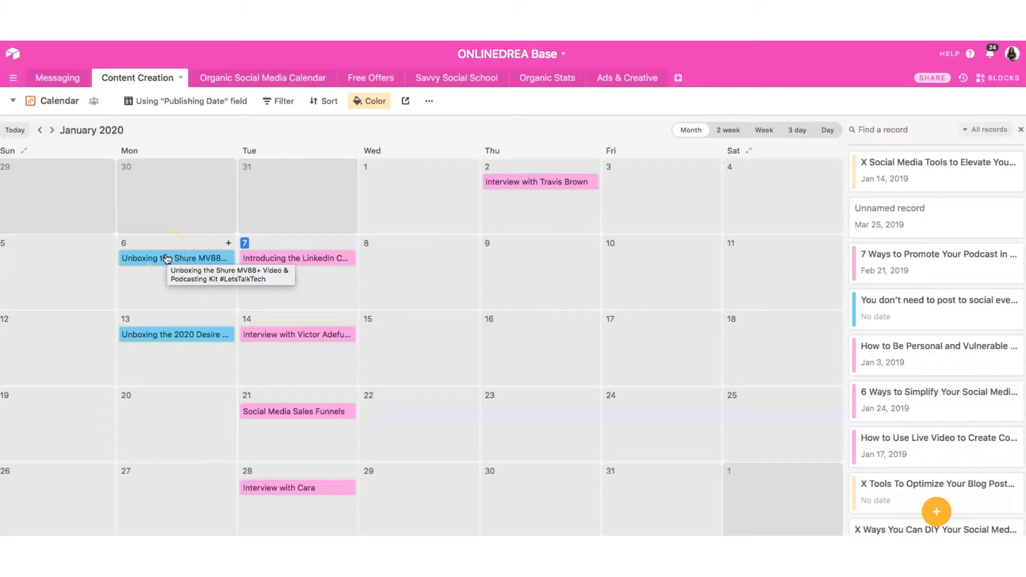
mouse_move(229, 249)
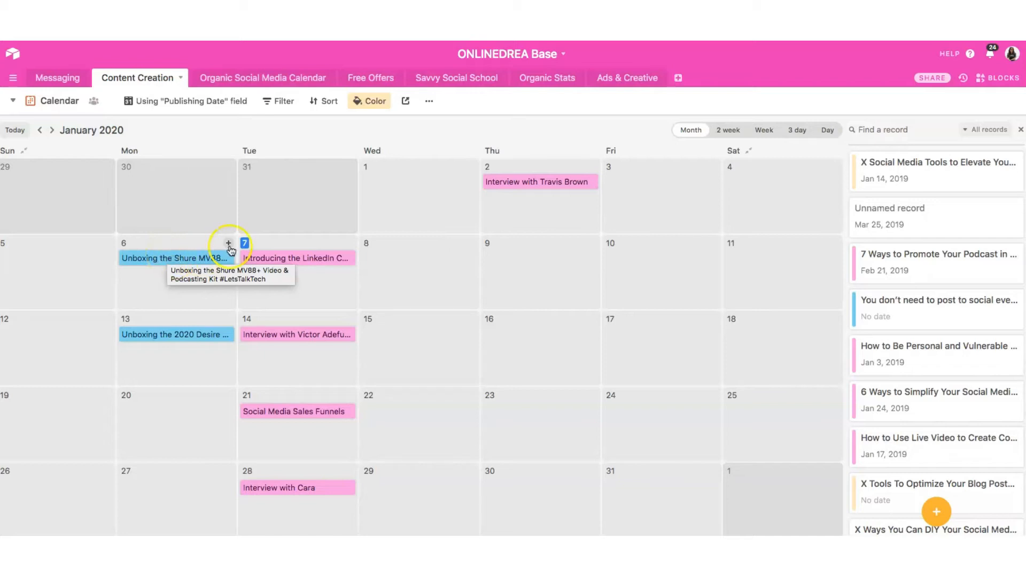
mouse_move(168, 262)
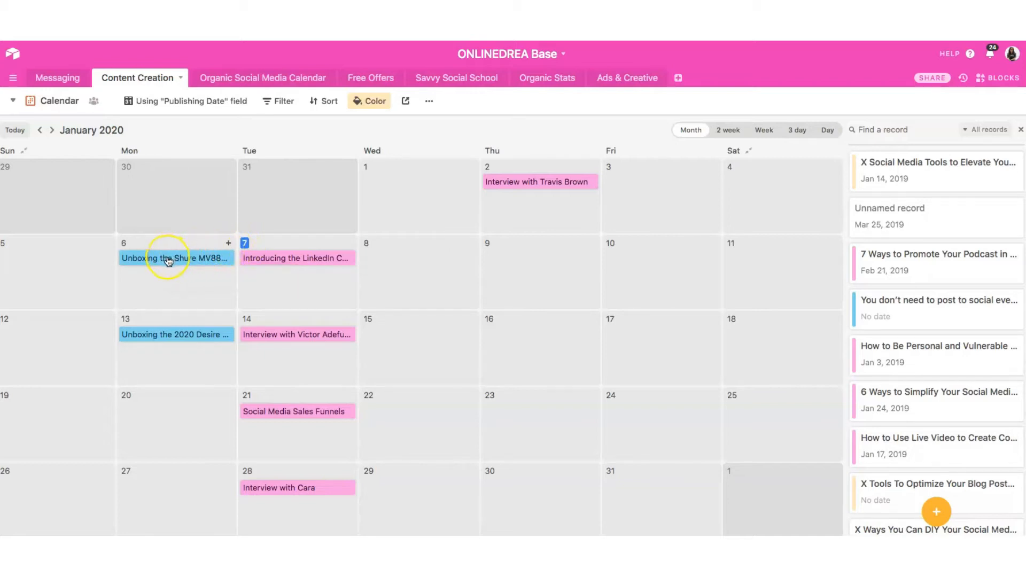
mouse_move(169, 257)
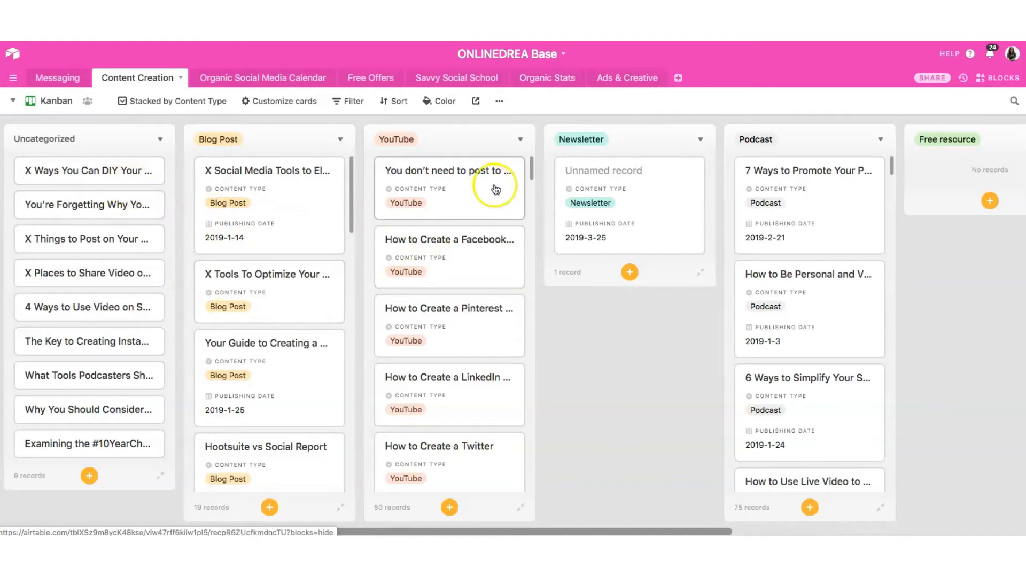
Step: Browse the kanban stacks: Uncategorized, Blog Post, YouTube, Newsletter and Podcast
scroll(right, 3)
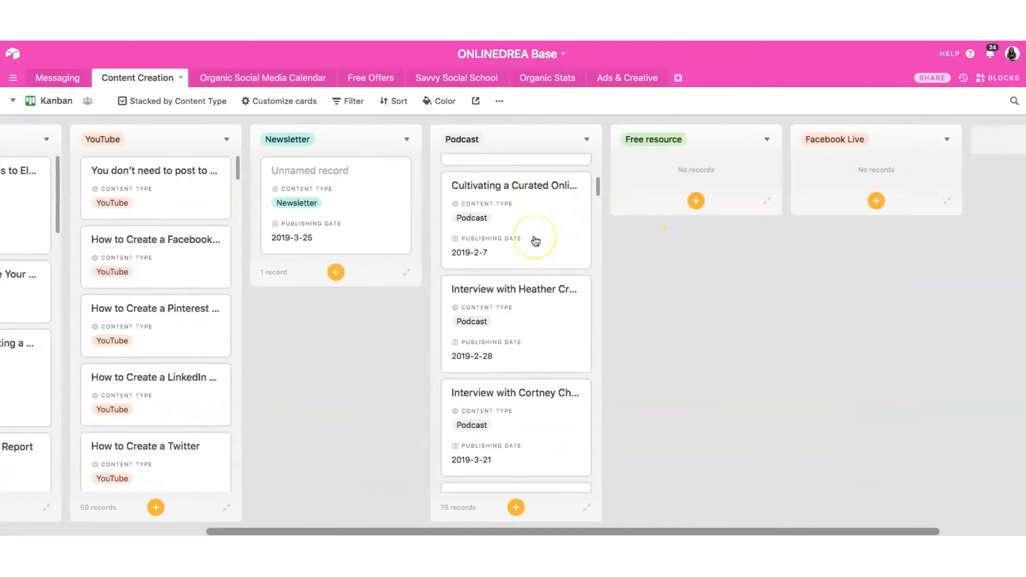
scroll(left, 3)
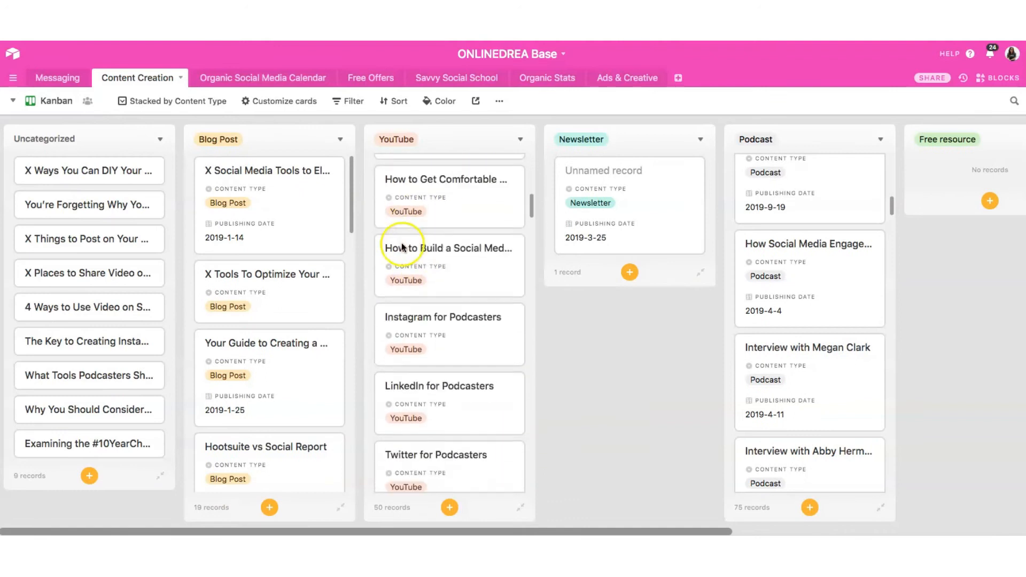
scroll(down, 3)
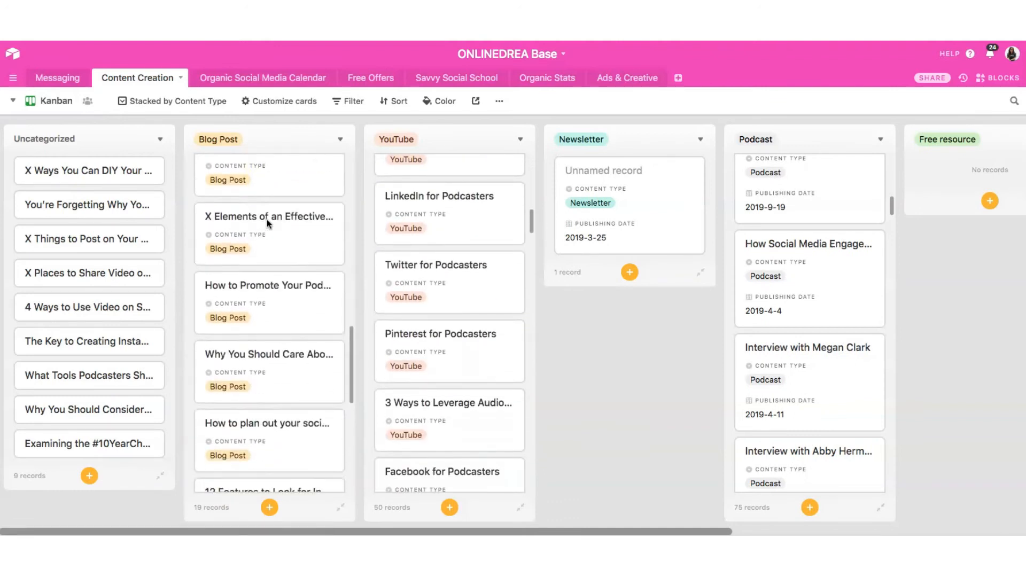
scroll(down, 3)
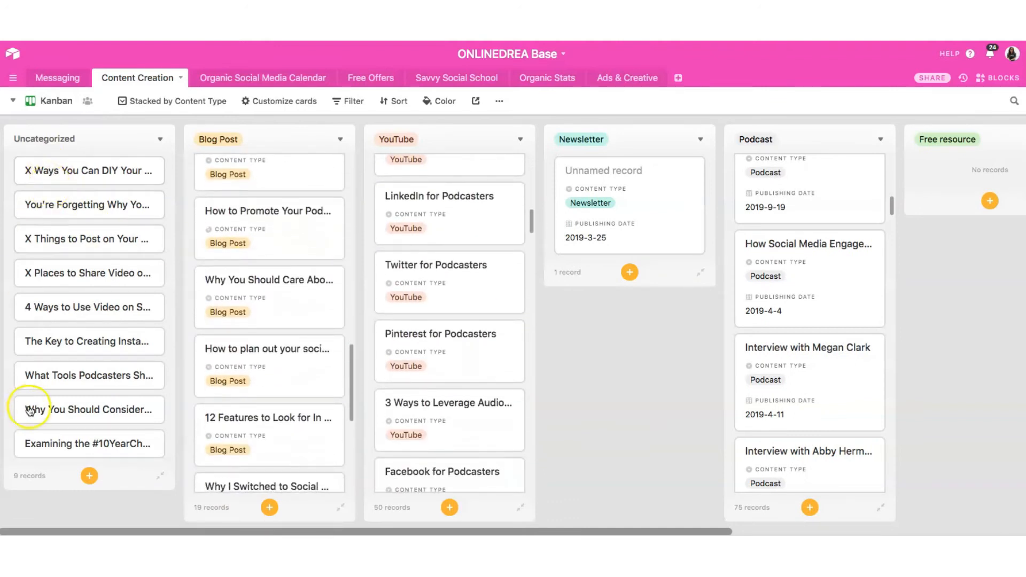
mouse_move(56, 409)
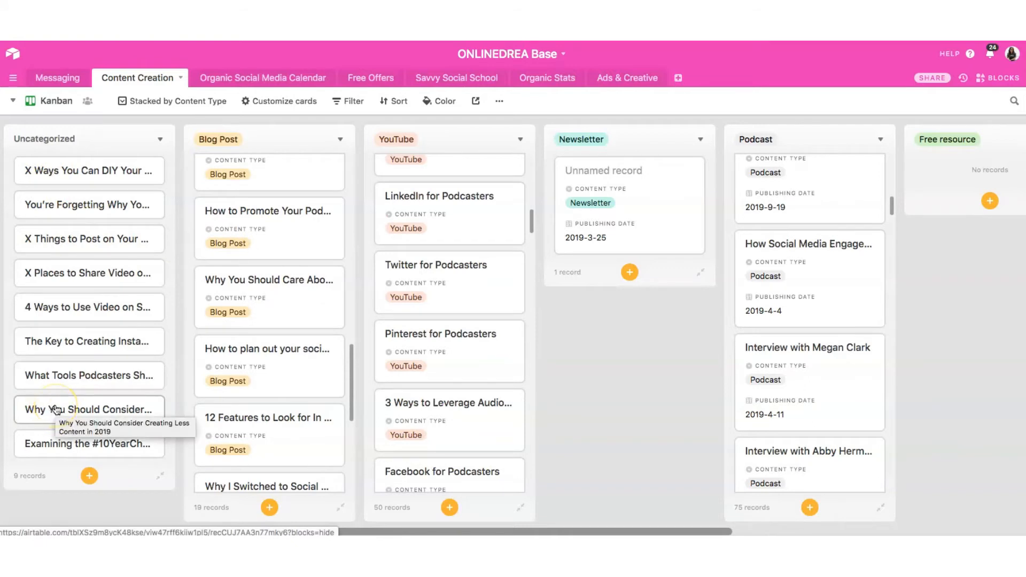
mouse_move(69, 104)
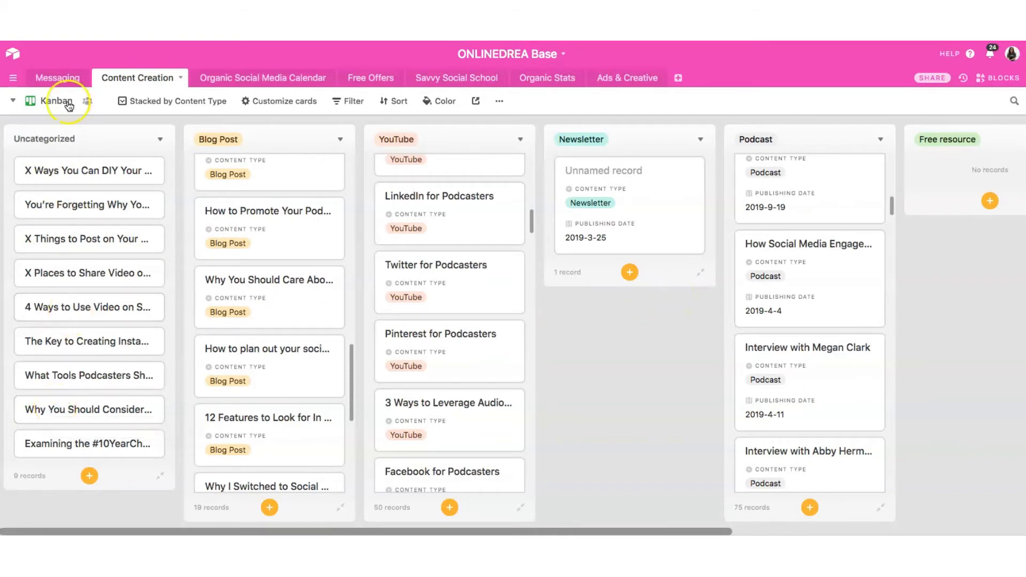
Step: Choose Content Type View from the views list and browse the Podcast group through 2020
click(57, 101)
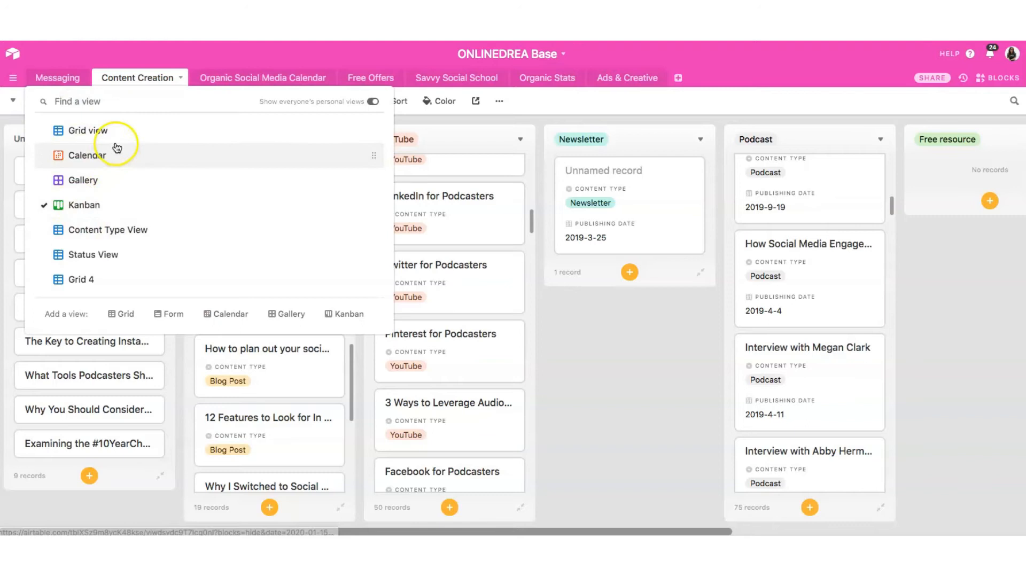
click(107, 230)
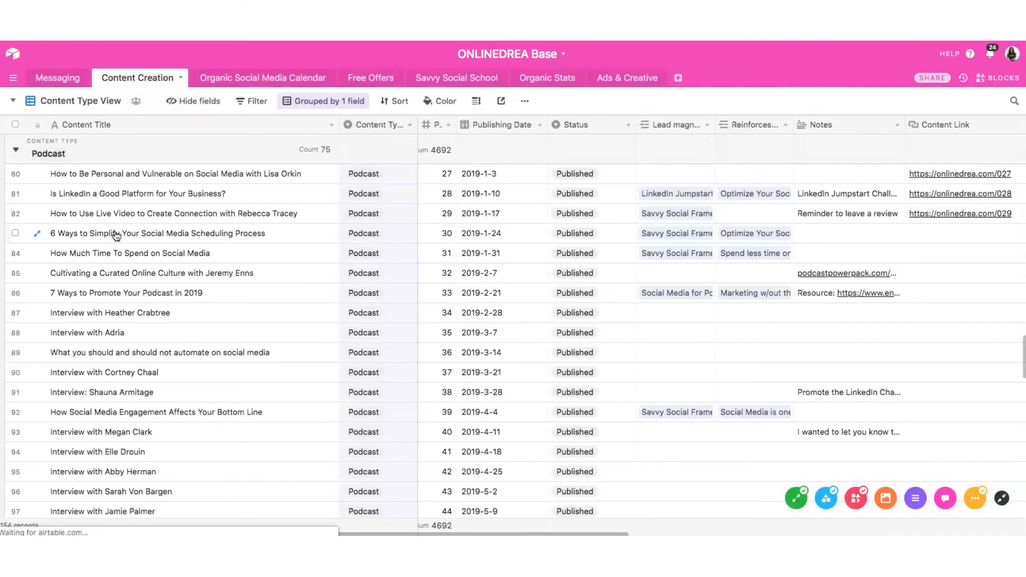
scroll(down, 3)
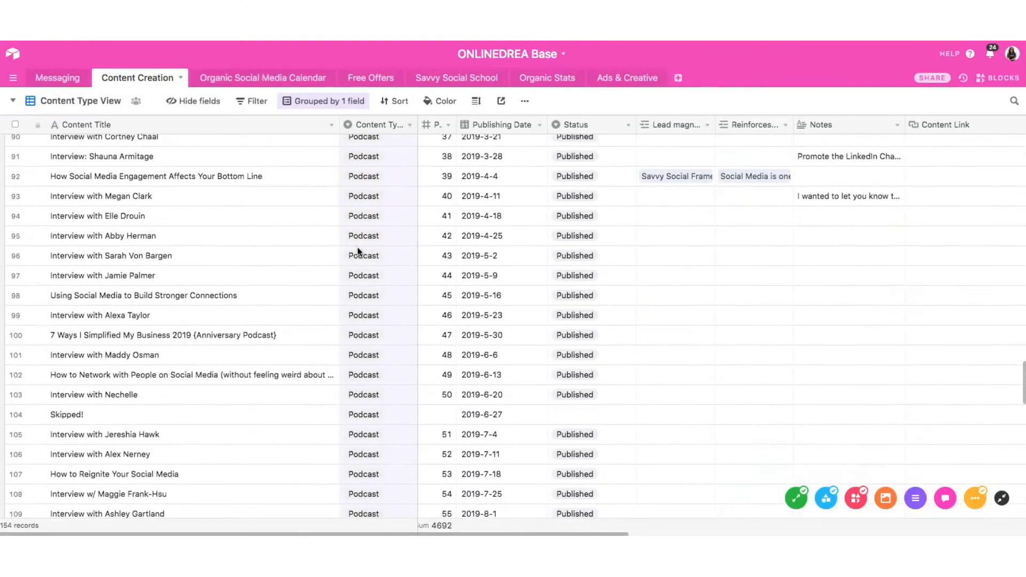
scroll(down, 3)
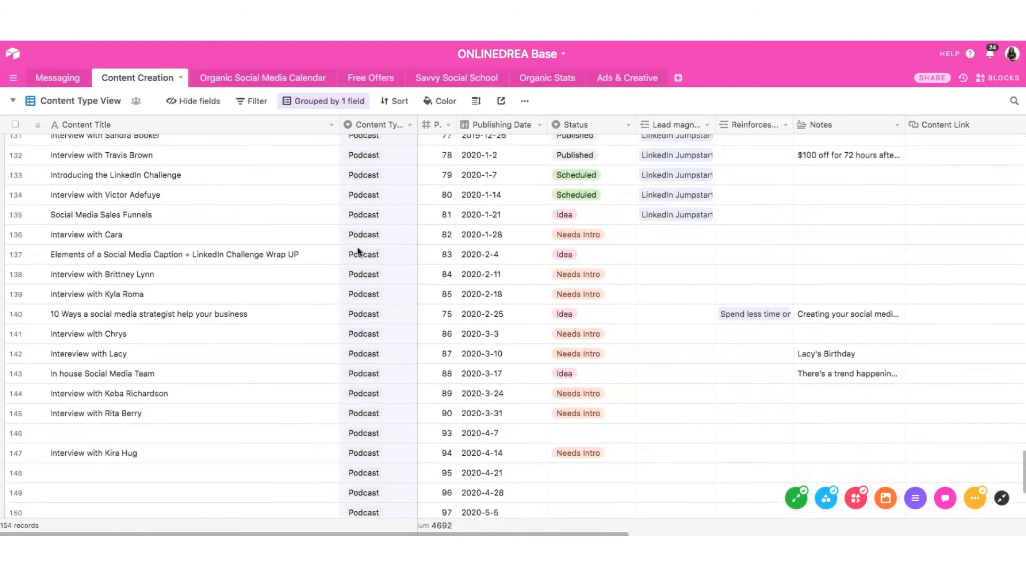
scroll(up, 3)
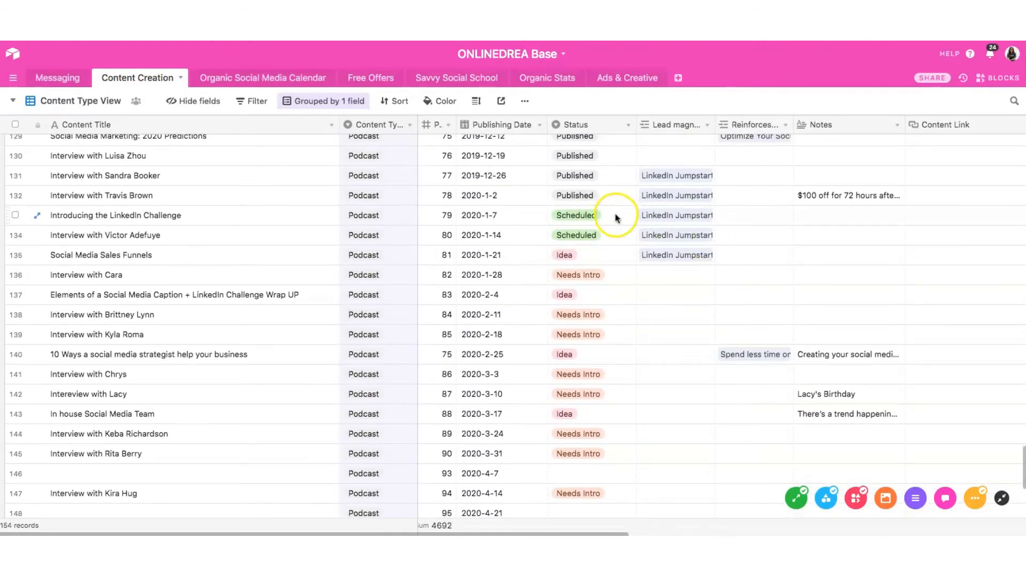
Step: Show the status choices for 'Introducing the LinkedIn Challenge', currently Scheduled
click(590, 214)
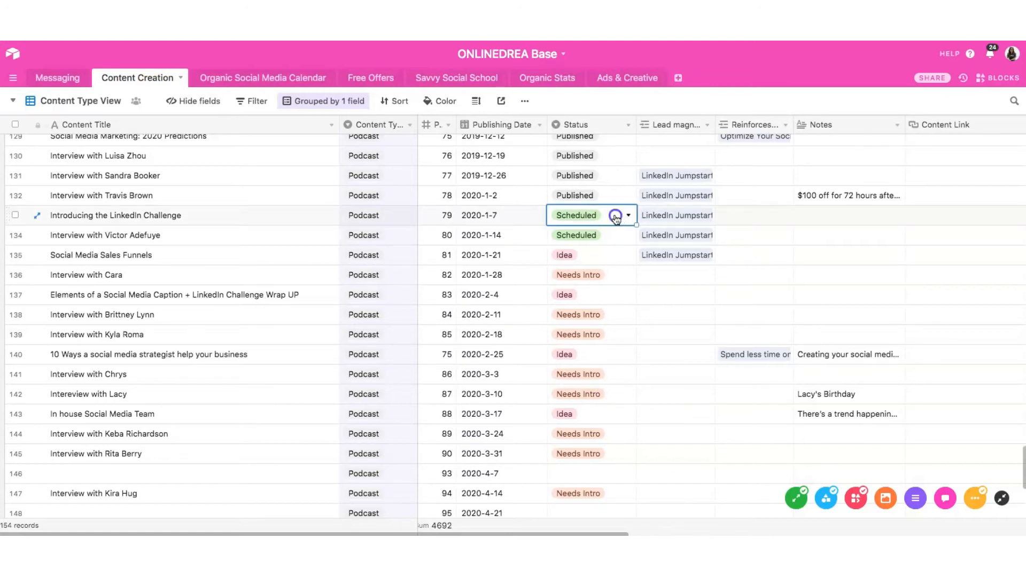
click(626, 214)
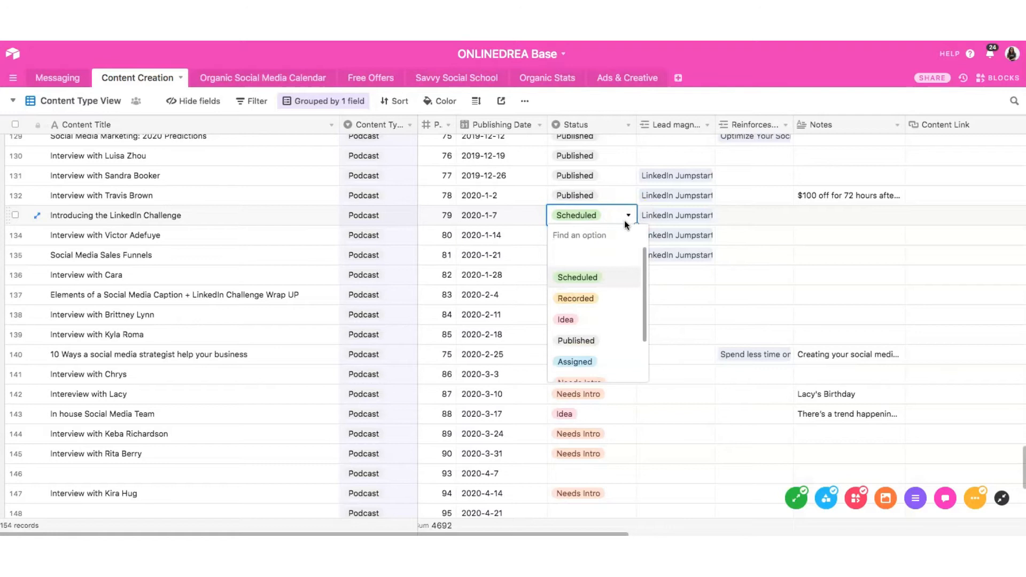
scroll(down, 3)
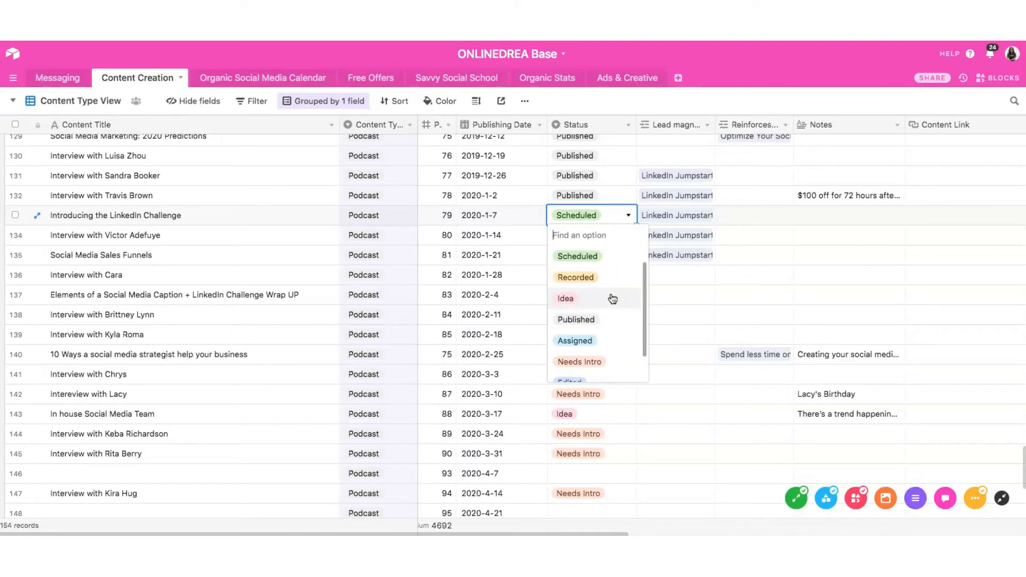
mouse_move(611, 287)
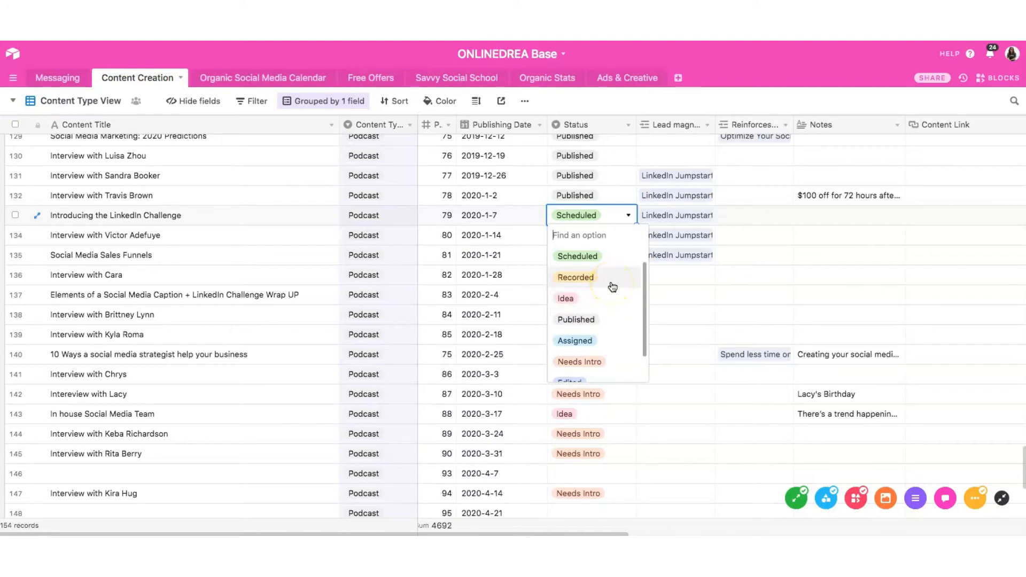
mouse_move(610, 261)
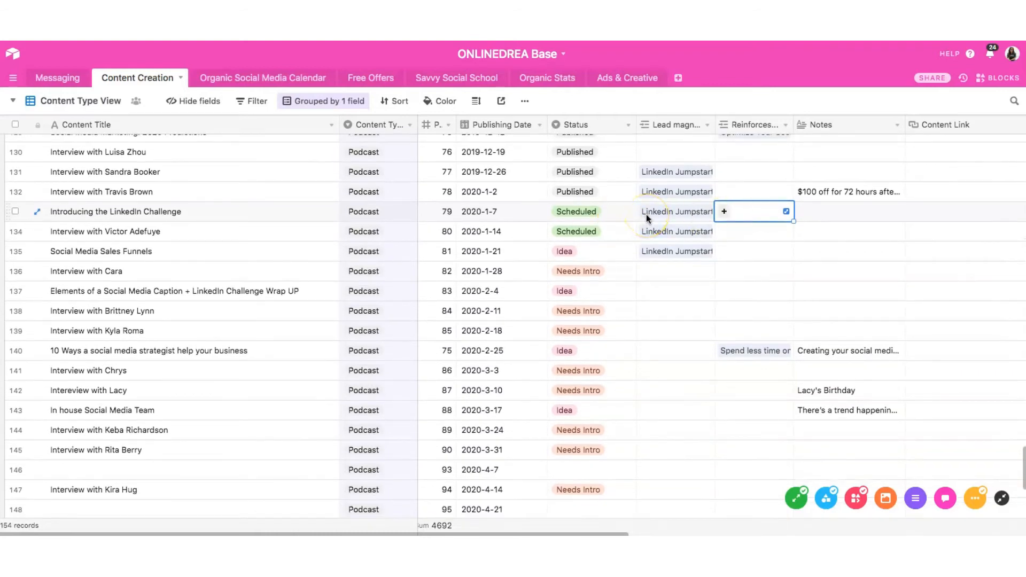
mouse_move(330, 264)
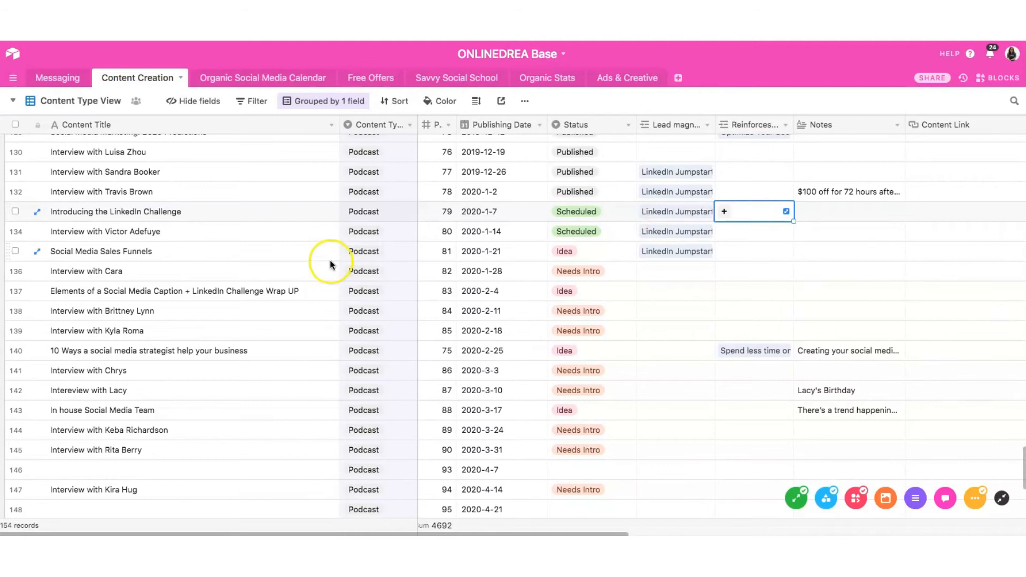
mouse_move(552, 231)
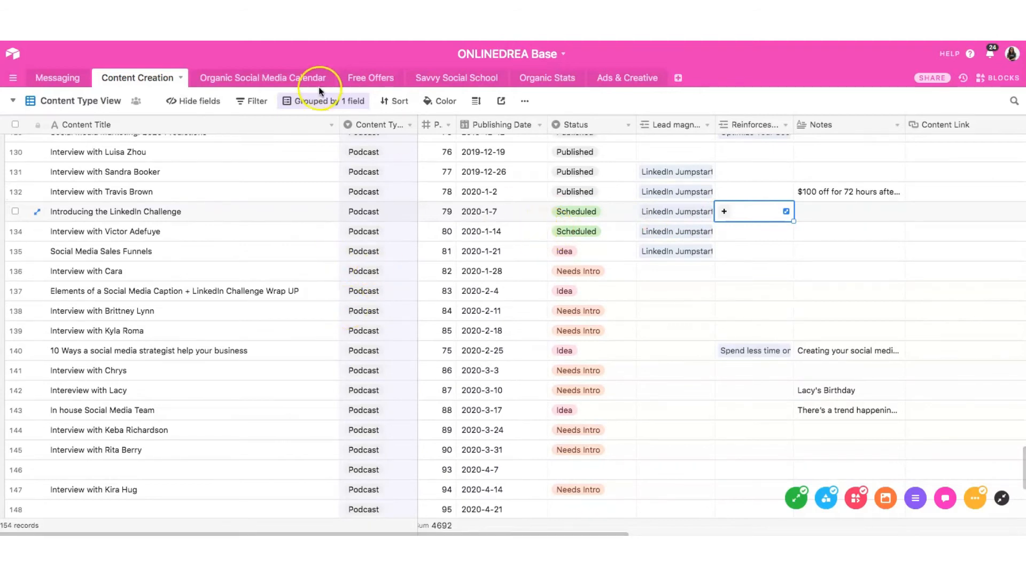
Step: Return to the Primary Work Space bases page and enter the Rebelle Con base
click(262, 77)
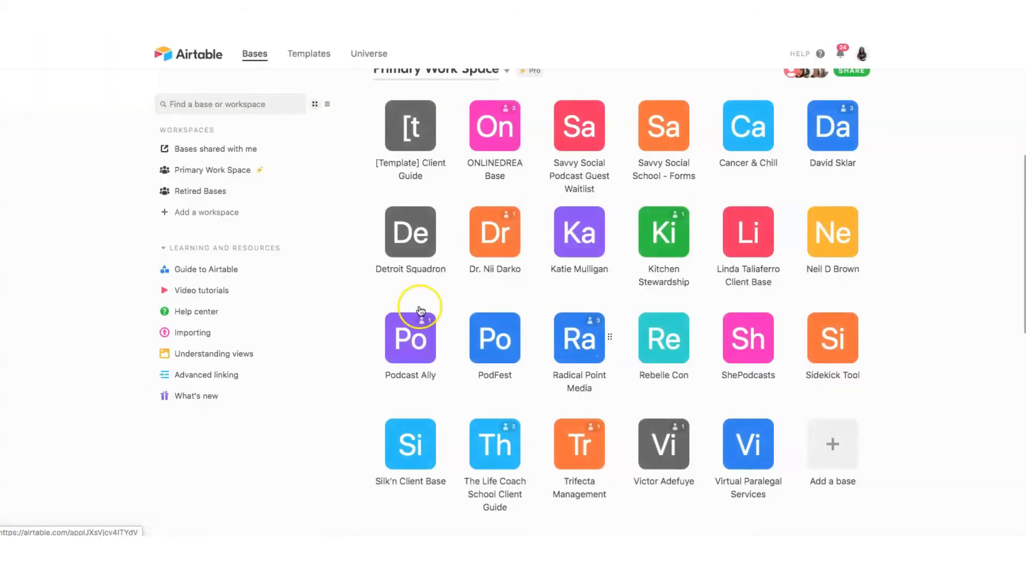
mouse_move(662, 325)
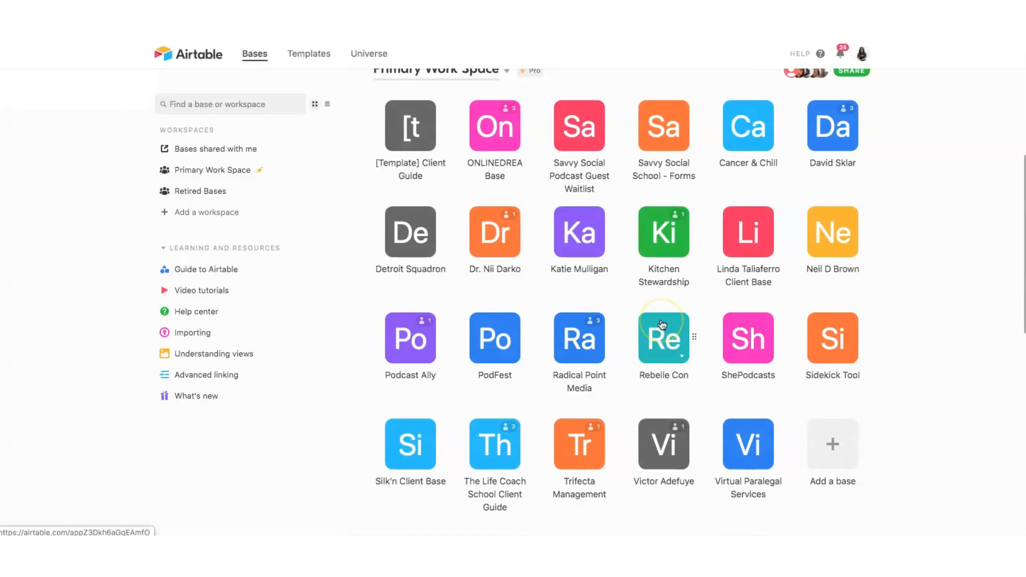
click(662, 339)
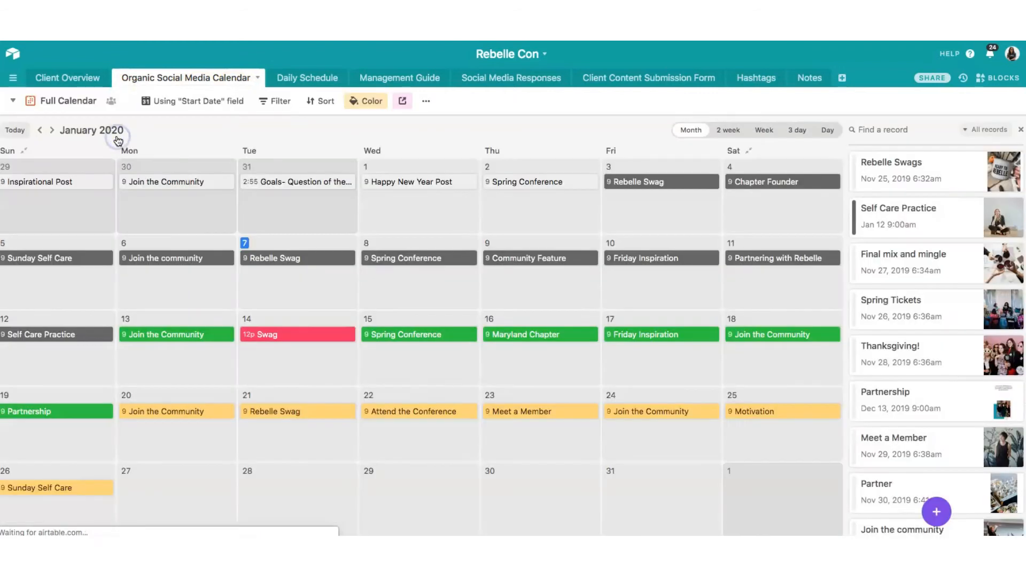
mouse_move(641, 363)
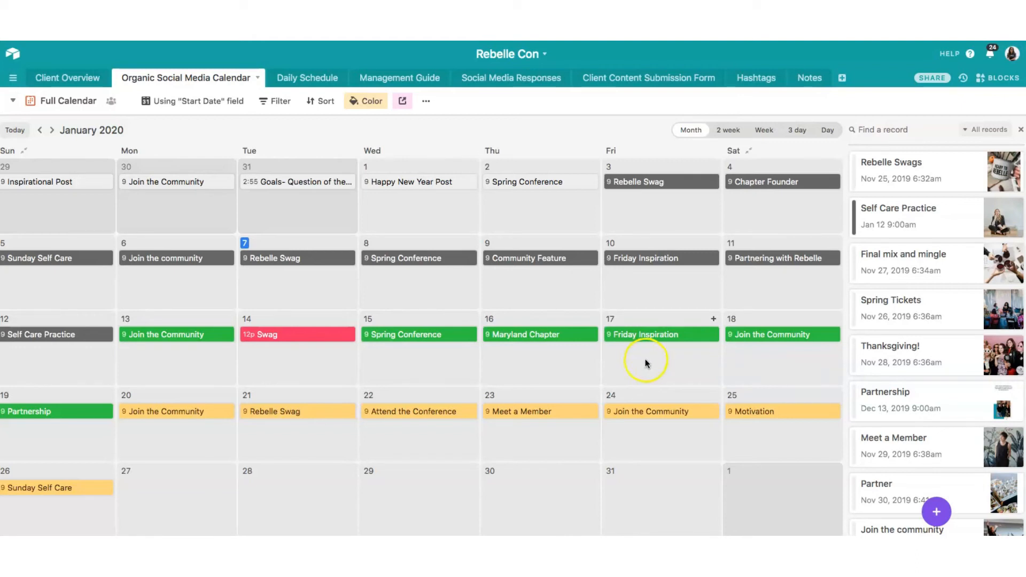
mouse_move(639, 360)
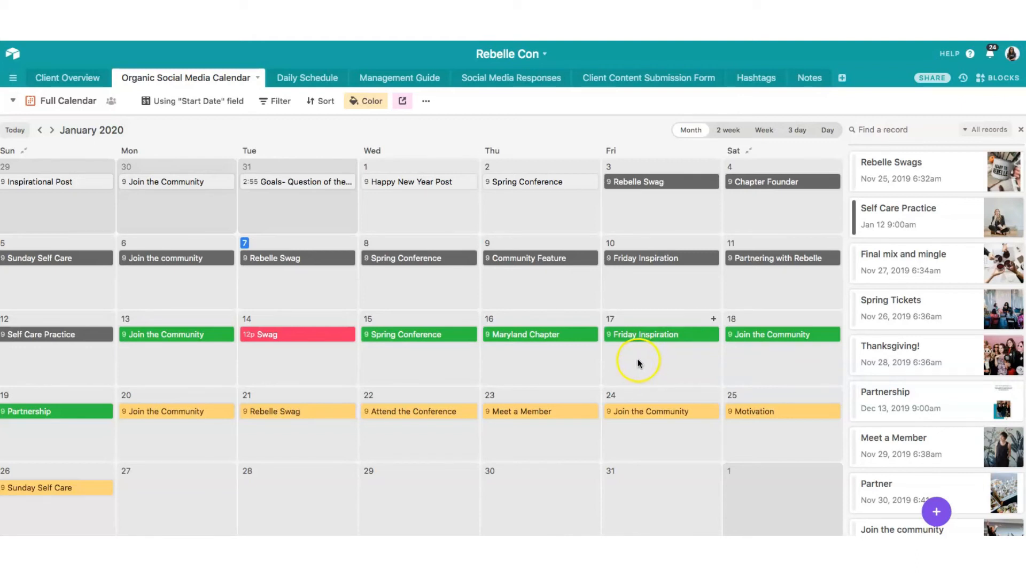
mouse_move(462, 308)
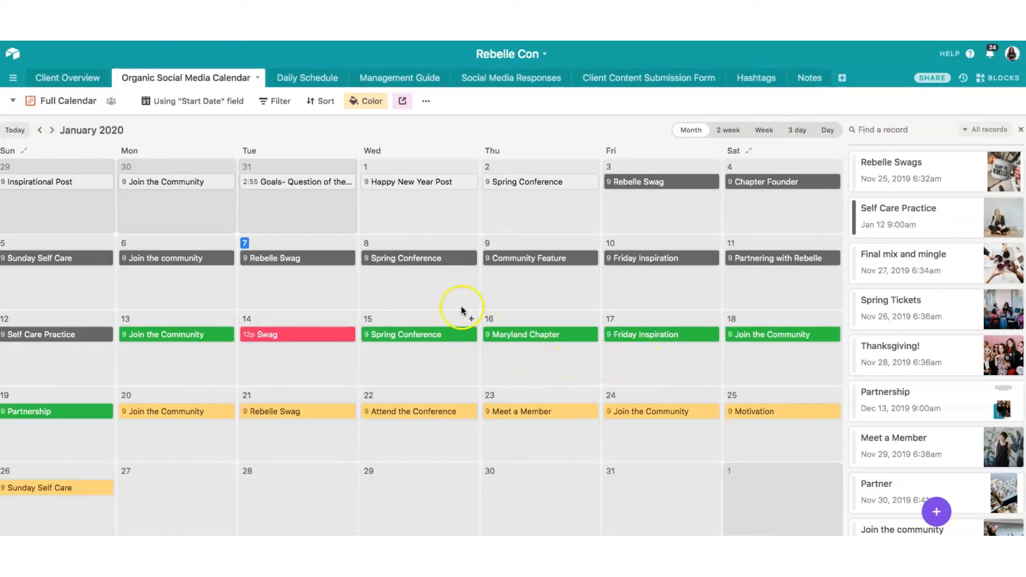
Step: Preview the Spring Conference post on January 8 in the social media calendar
click(406, 258)
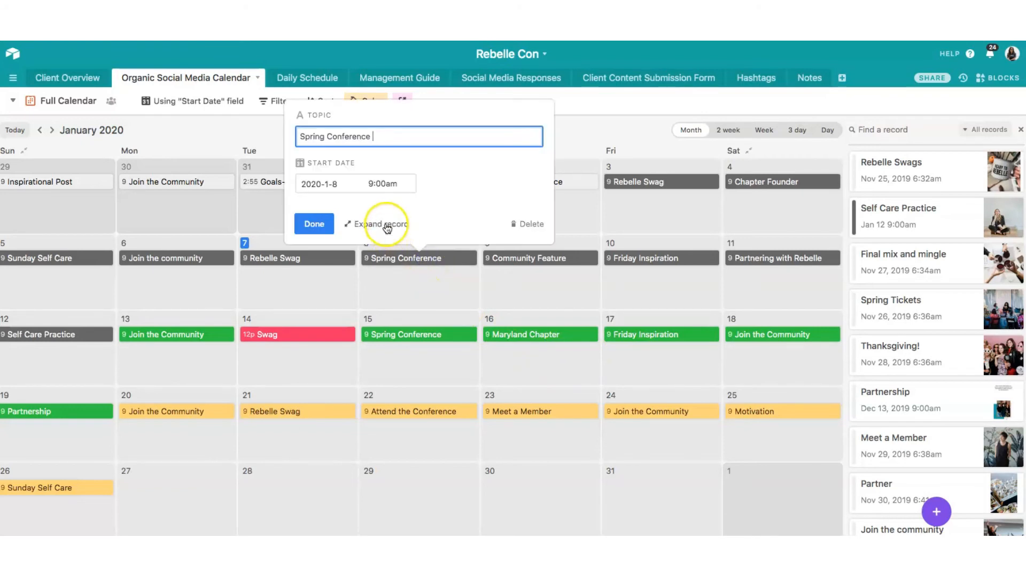
Step: Expand the Spring Conference record to read its captions, ticket link and hashtags
click(381, 223)
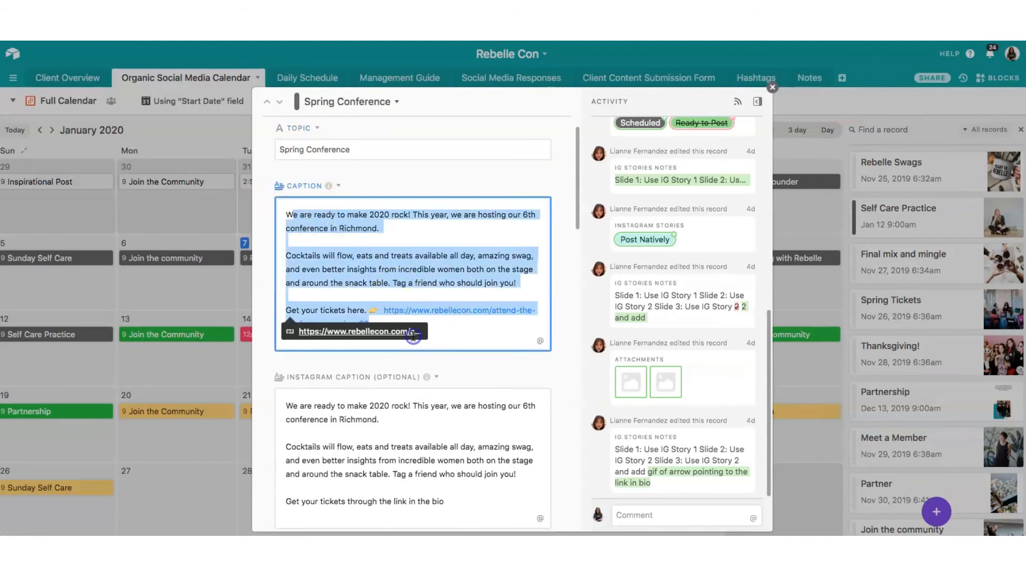
scroll(down, 3)
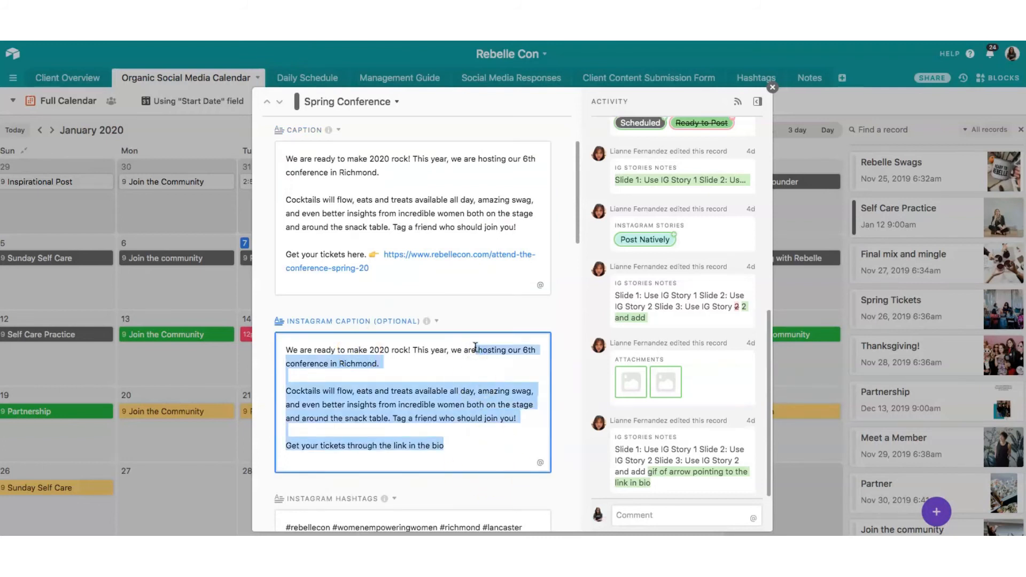
scroll(down, 3)
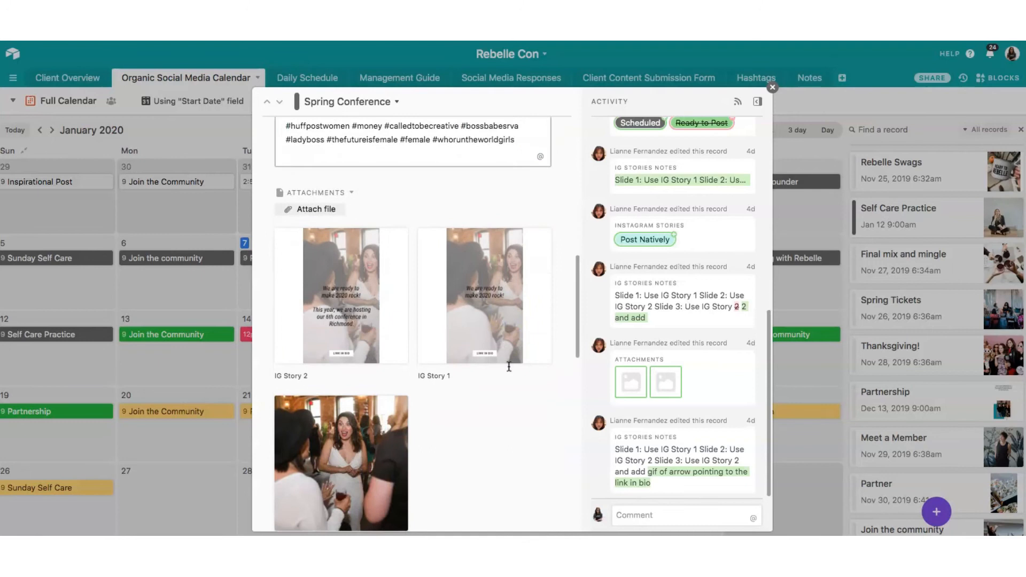
scroll(down, 3)
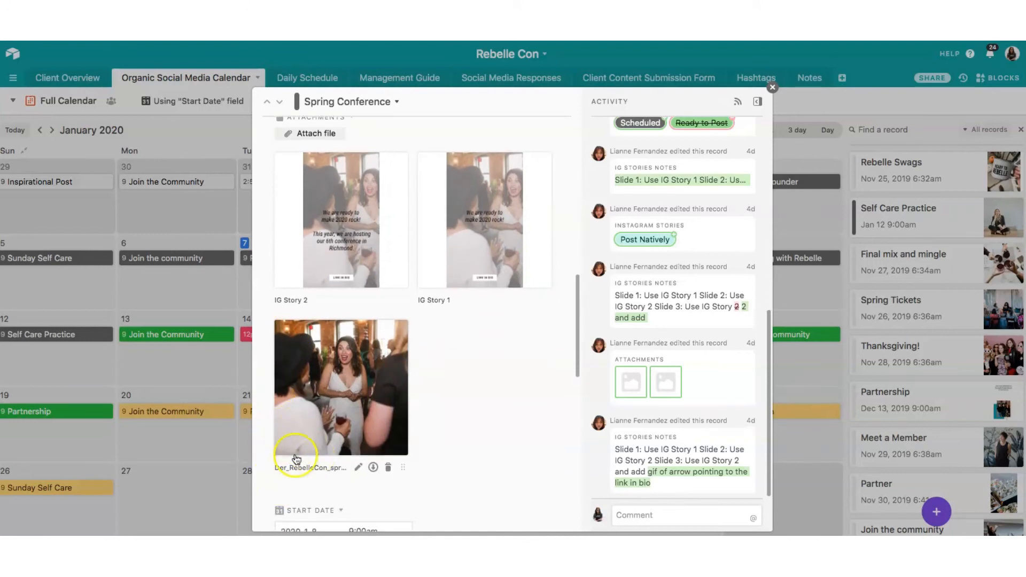
mouse_move(410, 295)
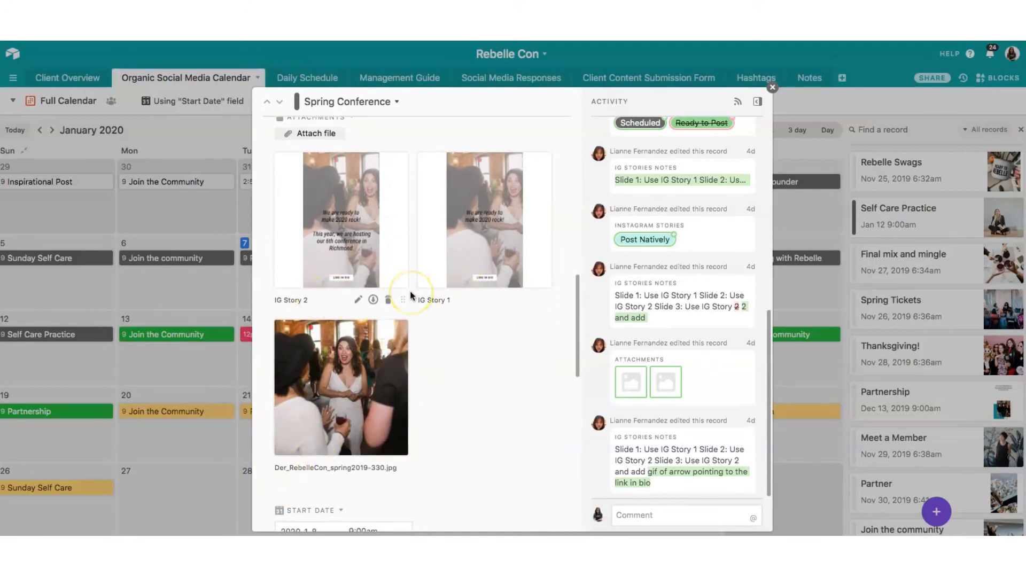
scroll(down, 3)
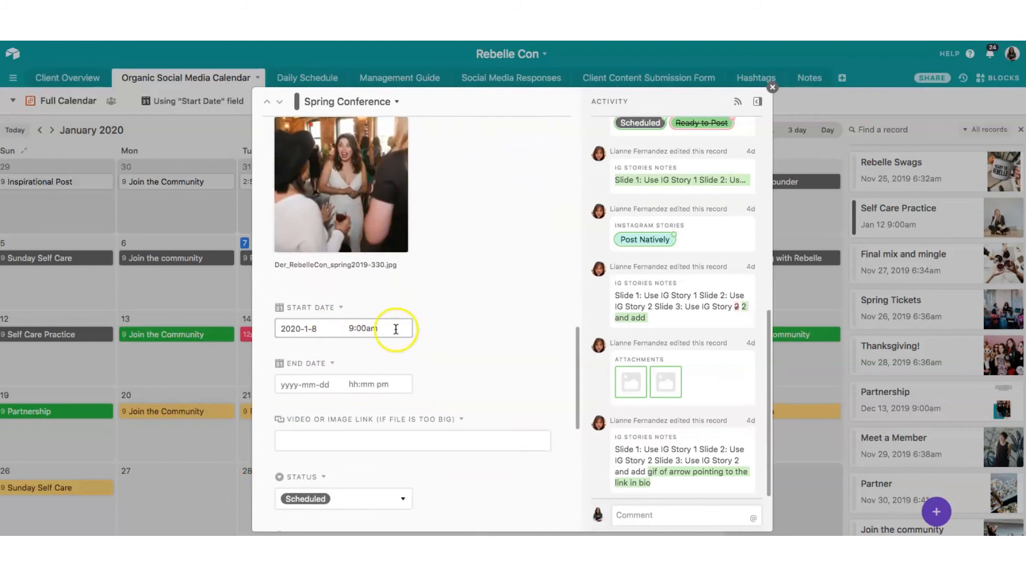
scroll(down, 3)
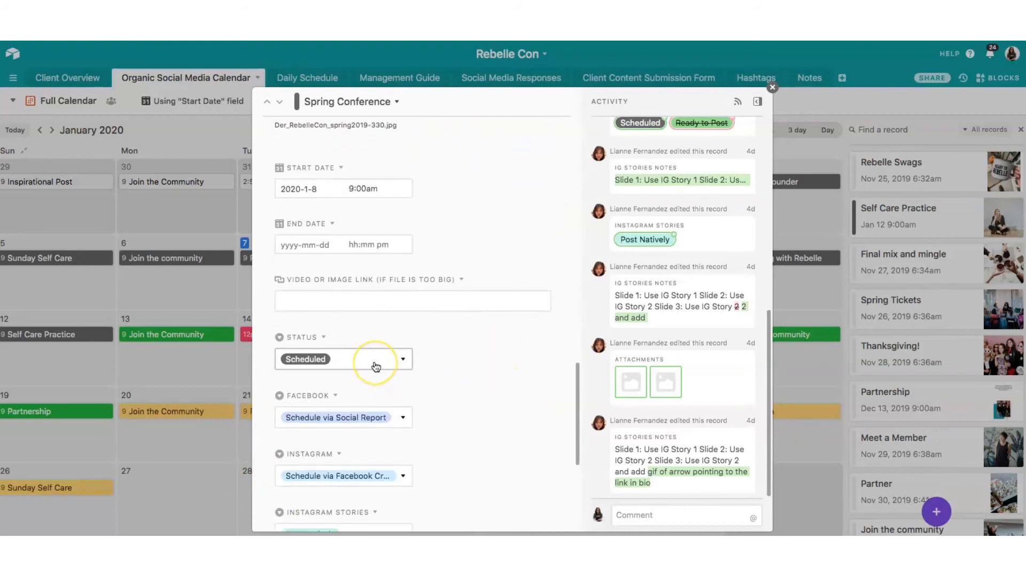
click(343, 359)
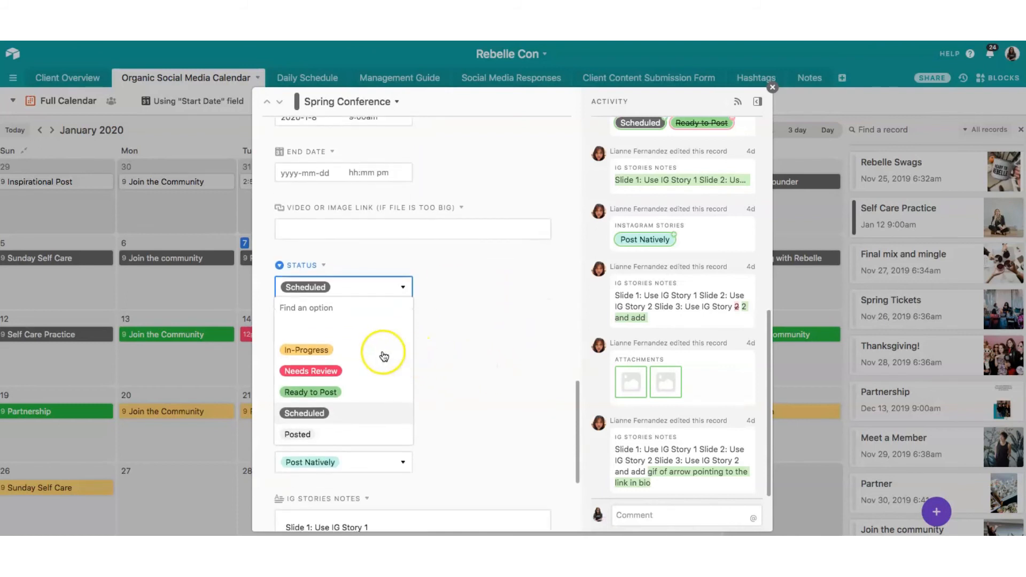
mouse_move(377, 431)
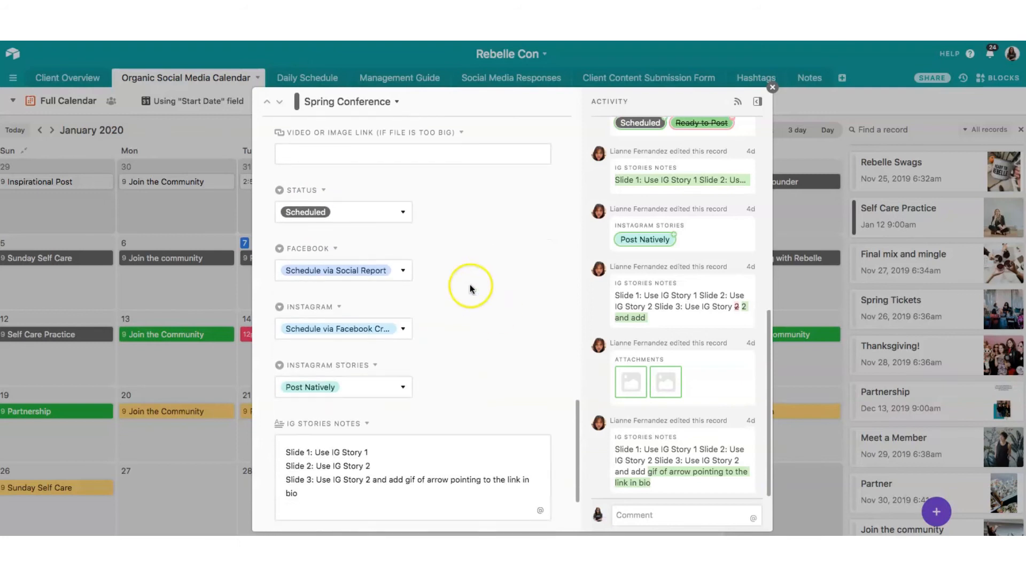
scroll(down, 3)
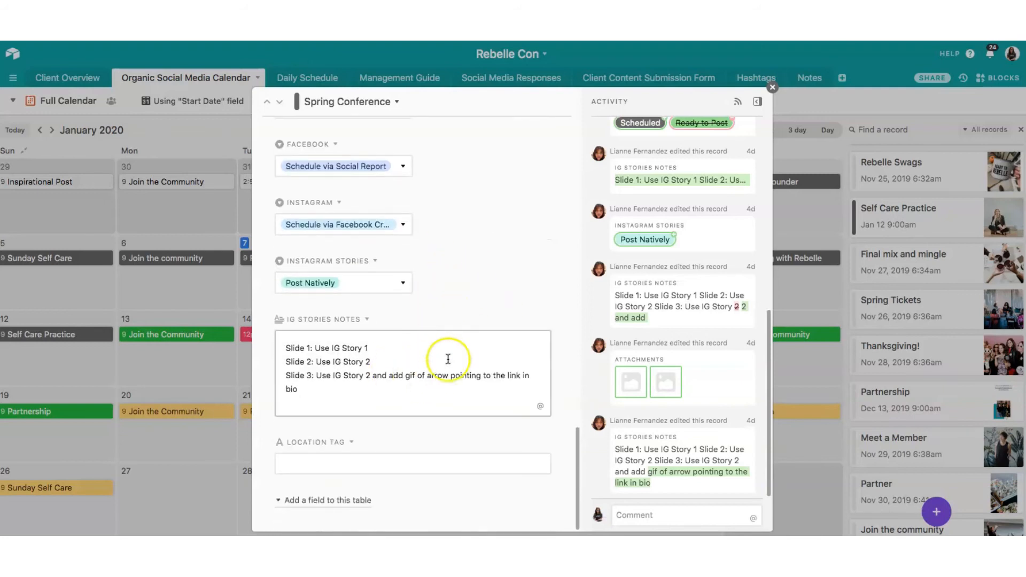
scroll(up, 3)
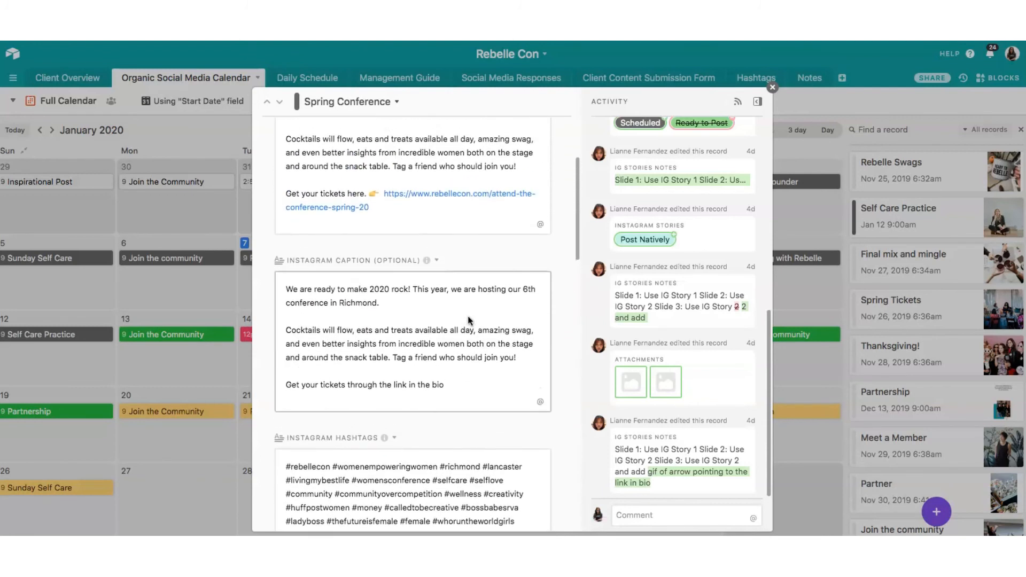
scroll(up, 3)
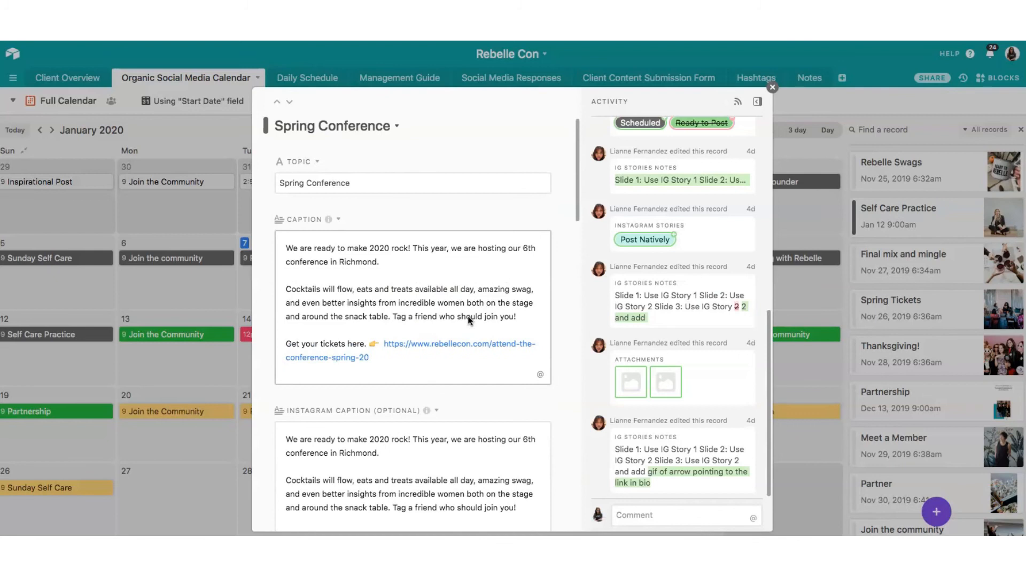